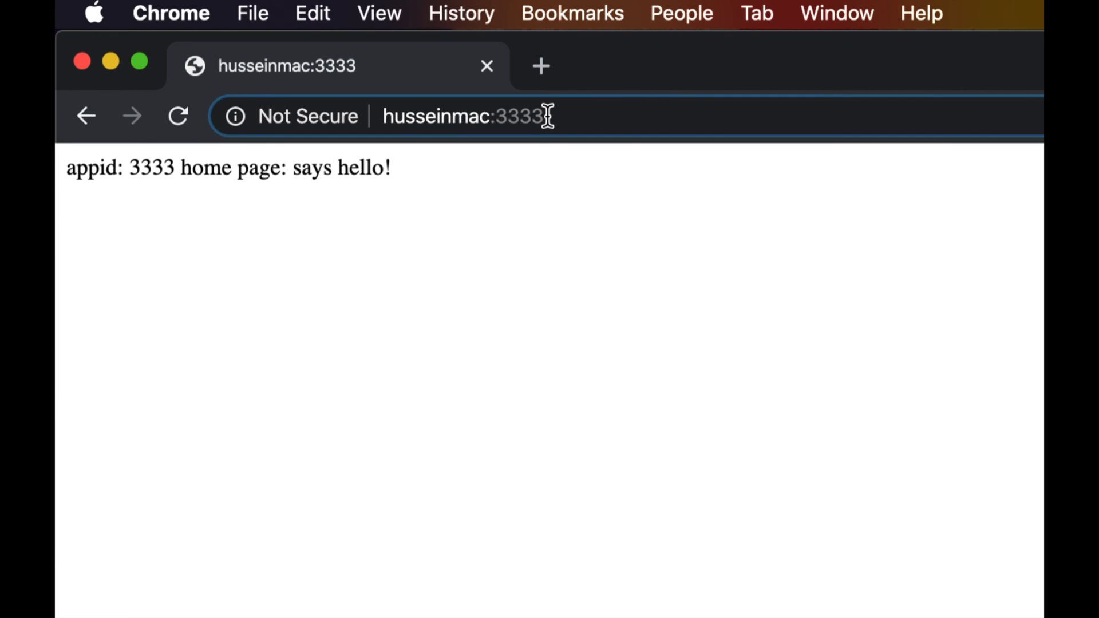
- Load husseinmac:2222 in Chrome and reload to confirm the 2222 app responds
double_click(519, 116)
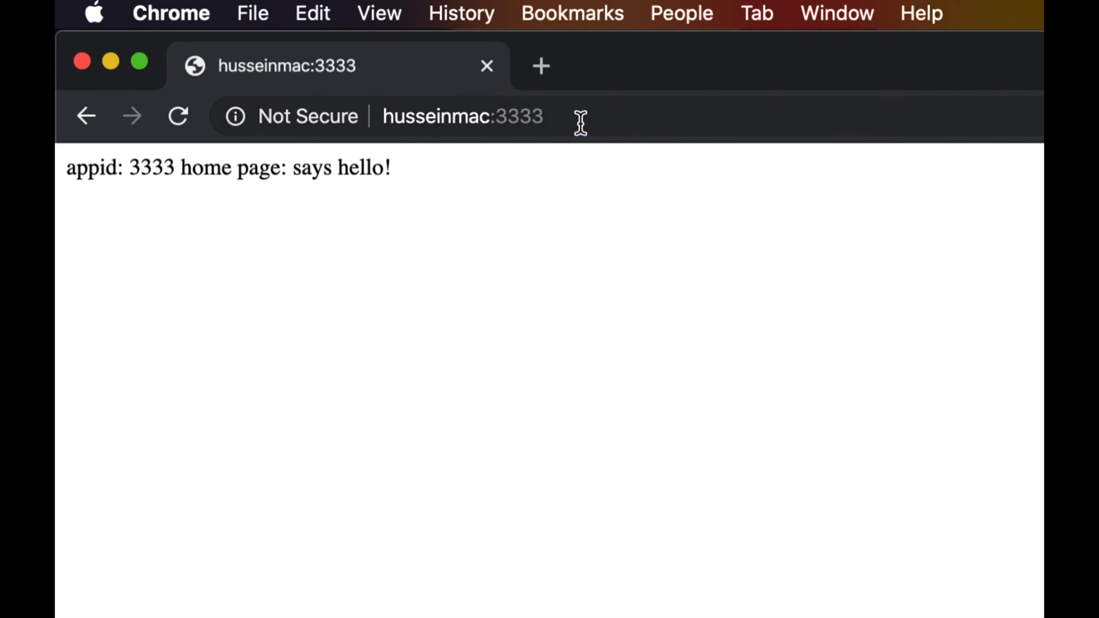
text(husseinmac:2222)
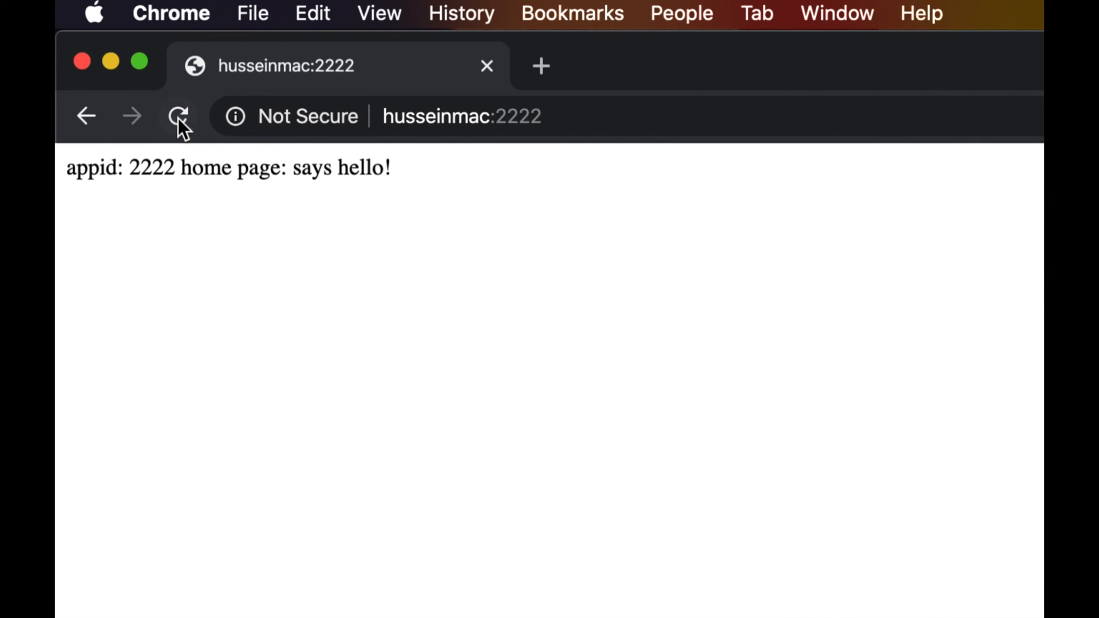
click(178, 115)
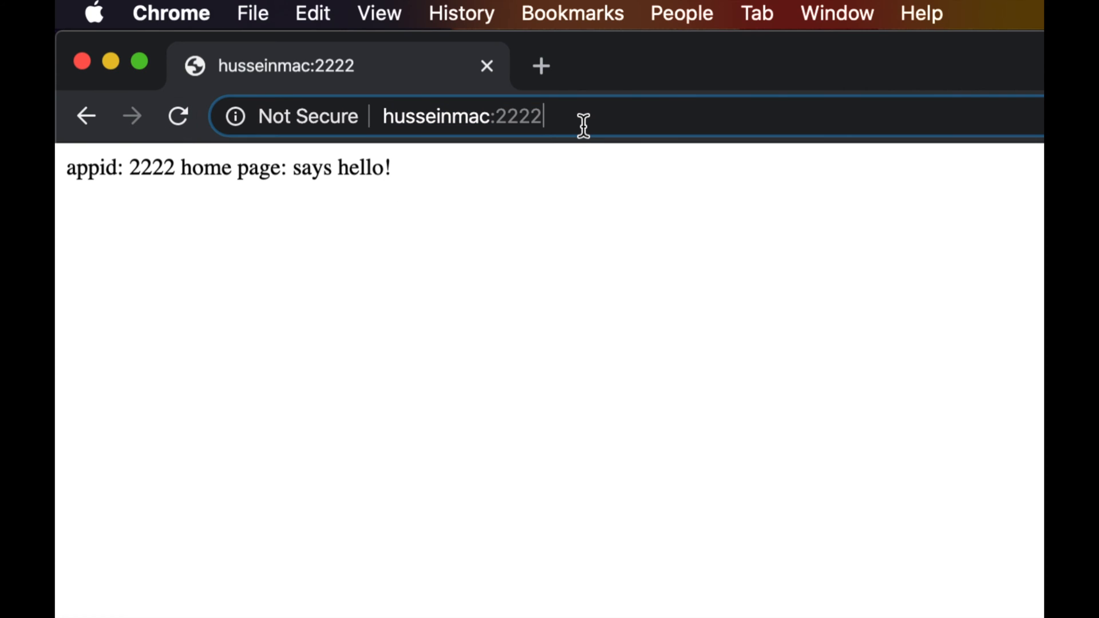
double_click(519, 116)
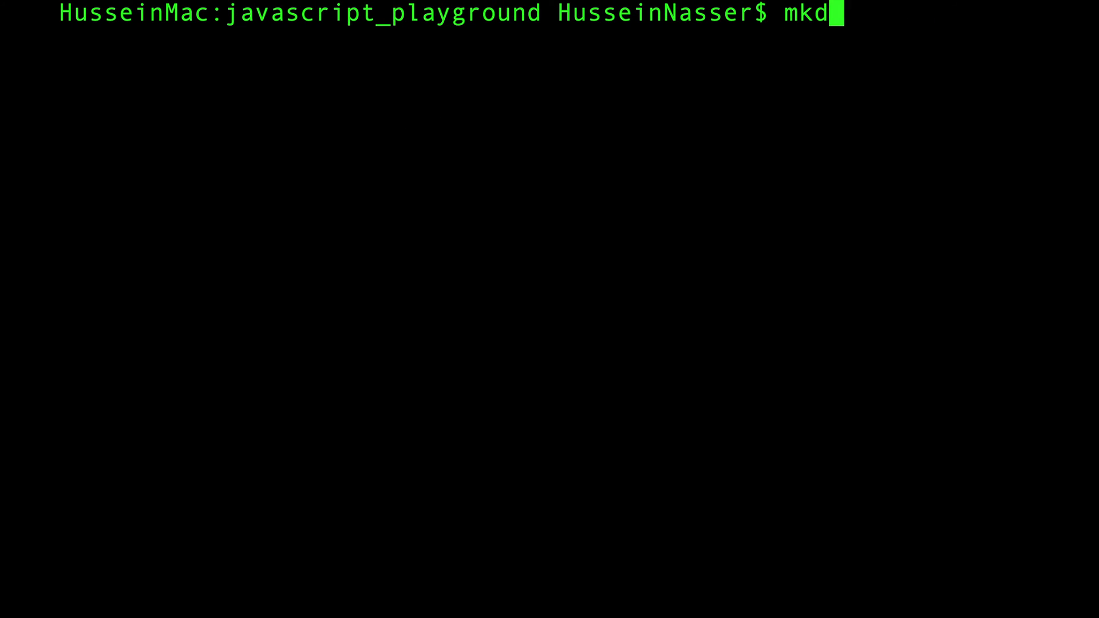
- Create the nginx-container folder, cd into it, and start editing nginx.conf in vim
text(ir ngi)
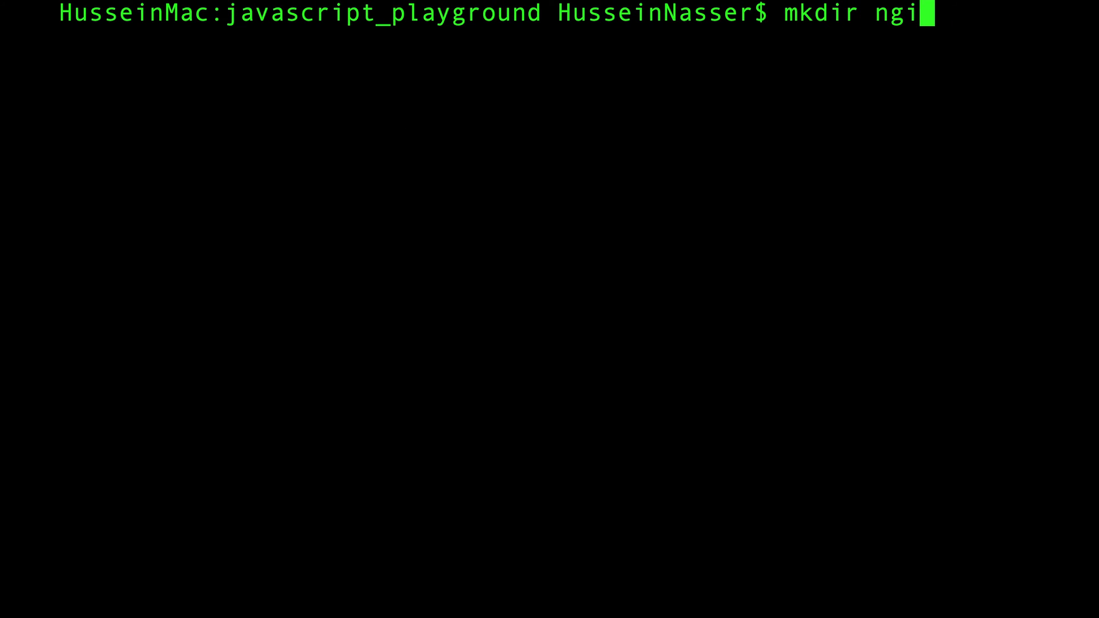
text(nx-container)
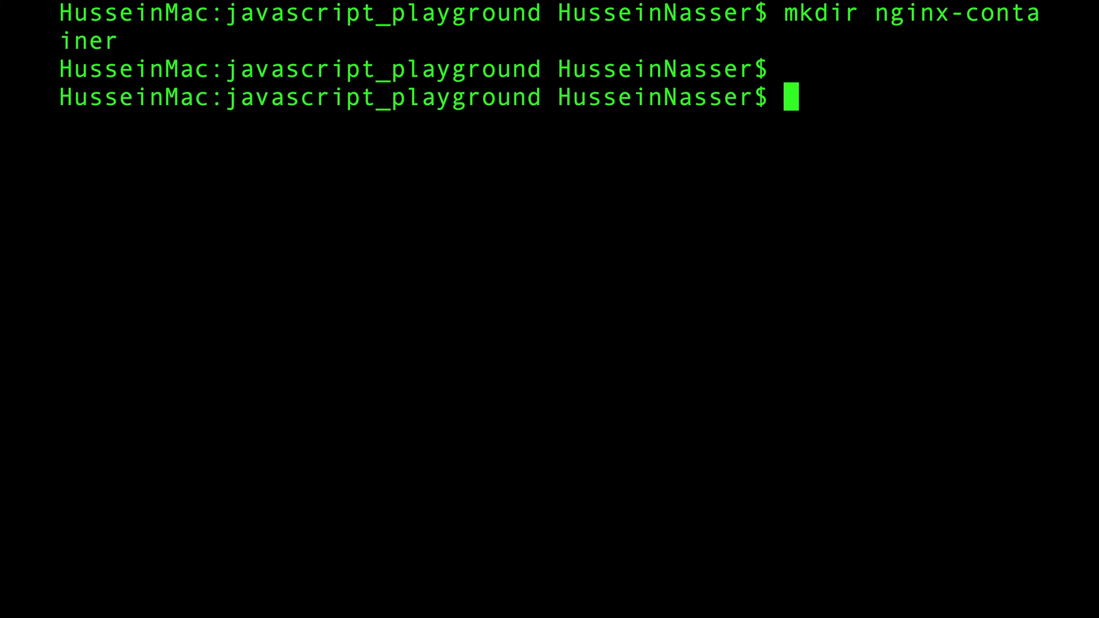
text(cd nginx-container/)
text(ls)
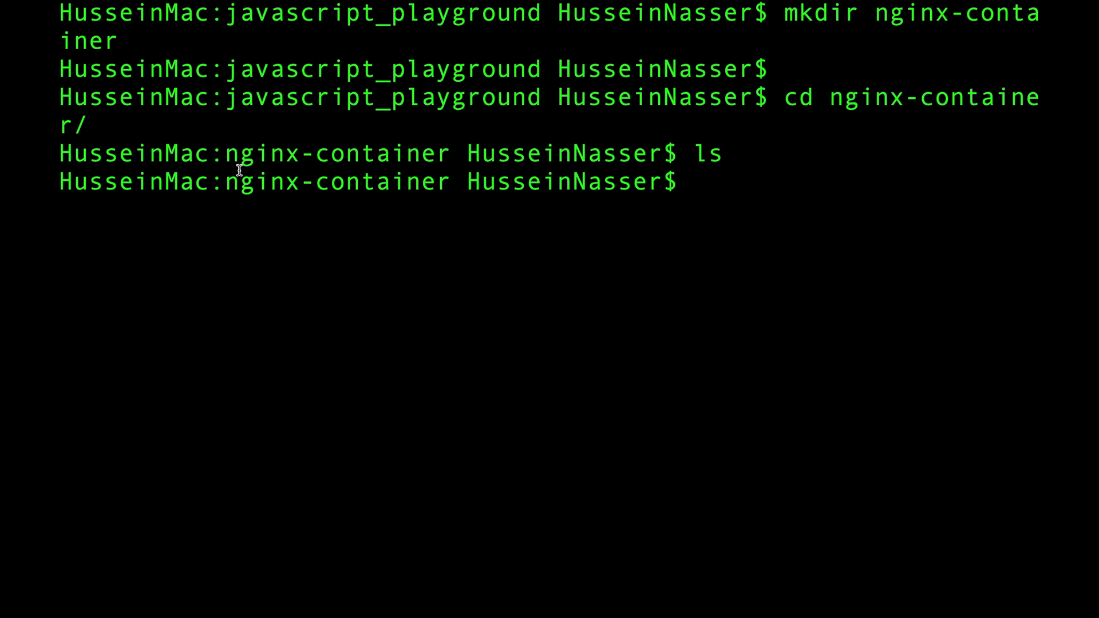
text(vim)
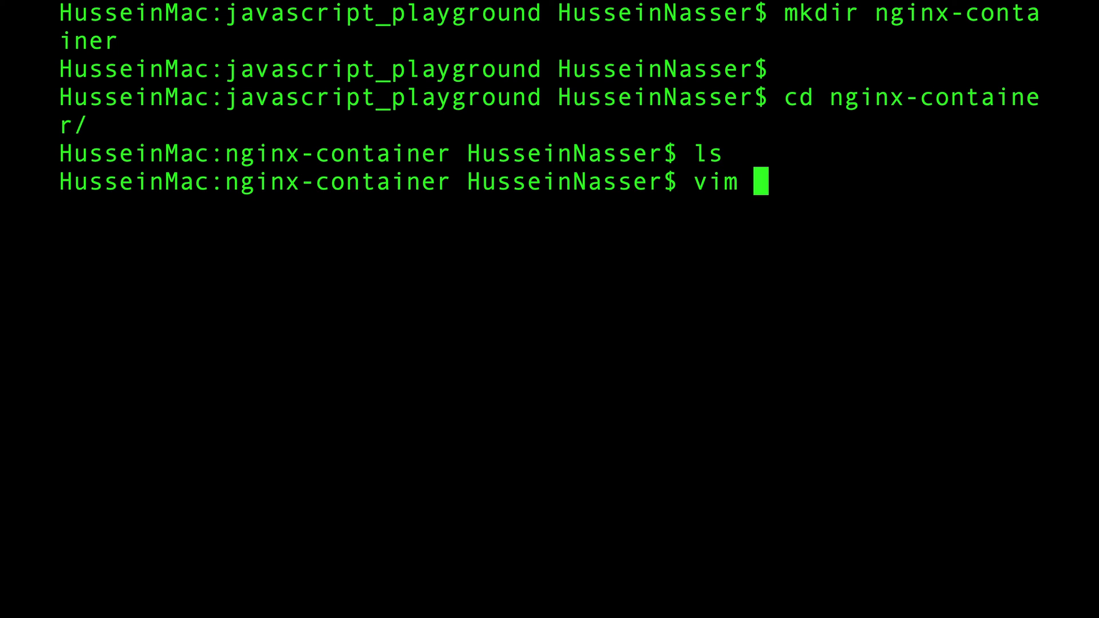
text(nginx.con)
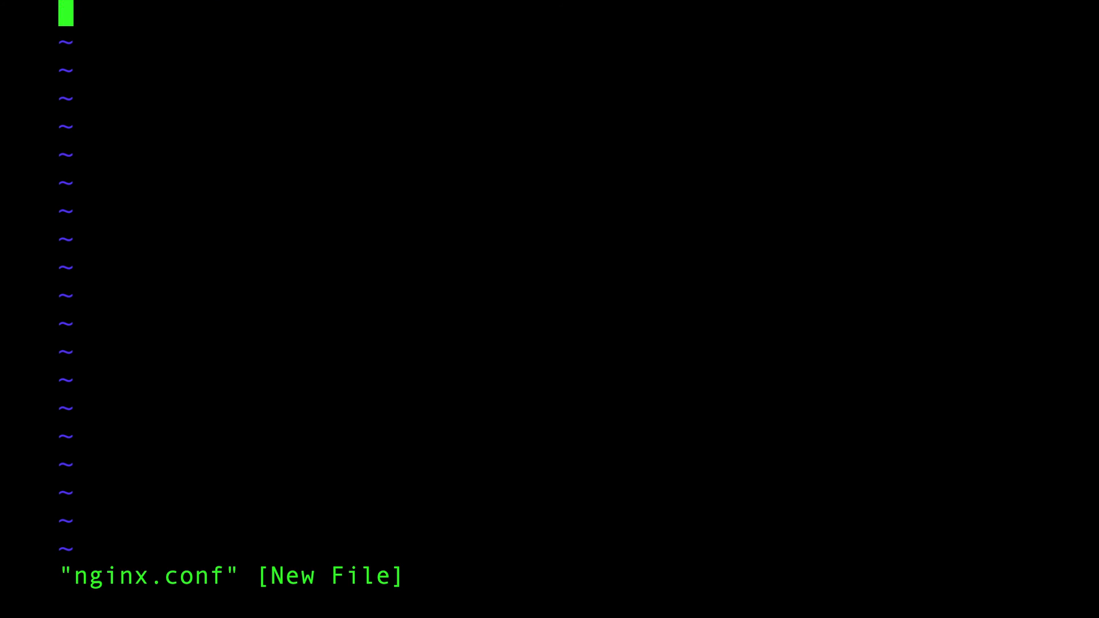
- Write an http block containing a server block with 'listen 8080;' in nginx.conf
key(i)
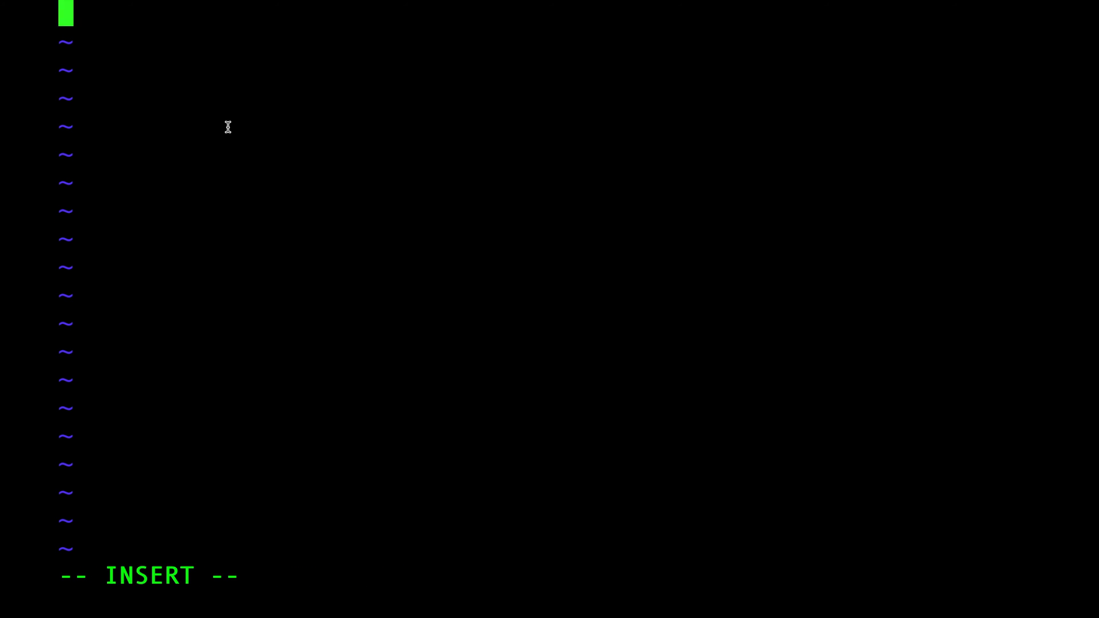
text(http {)
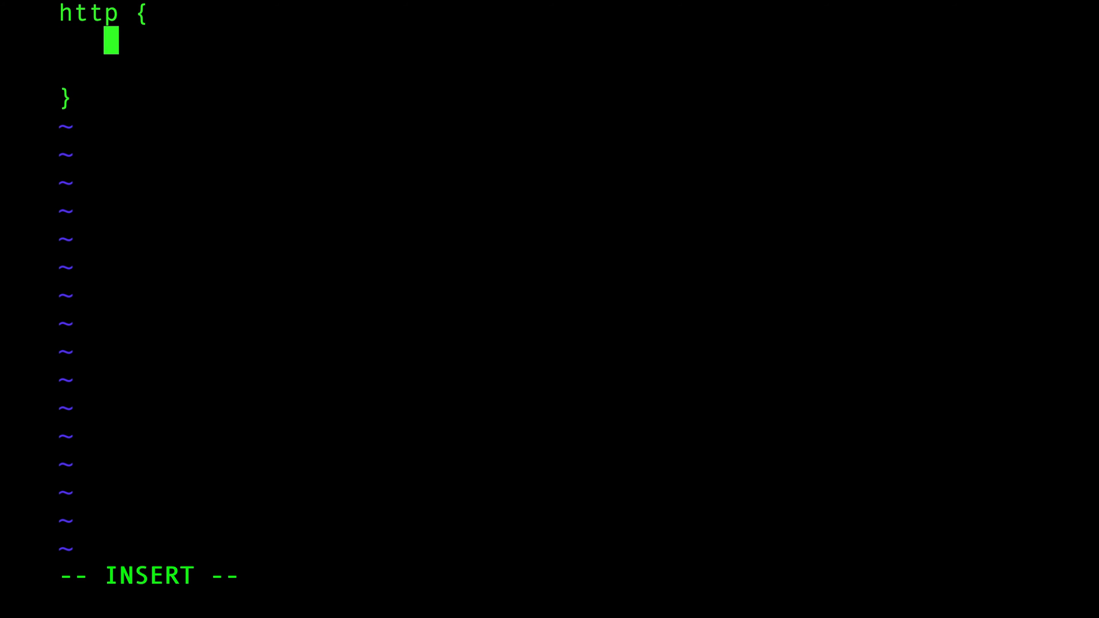
text(server {)
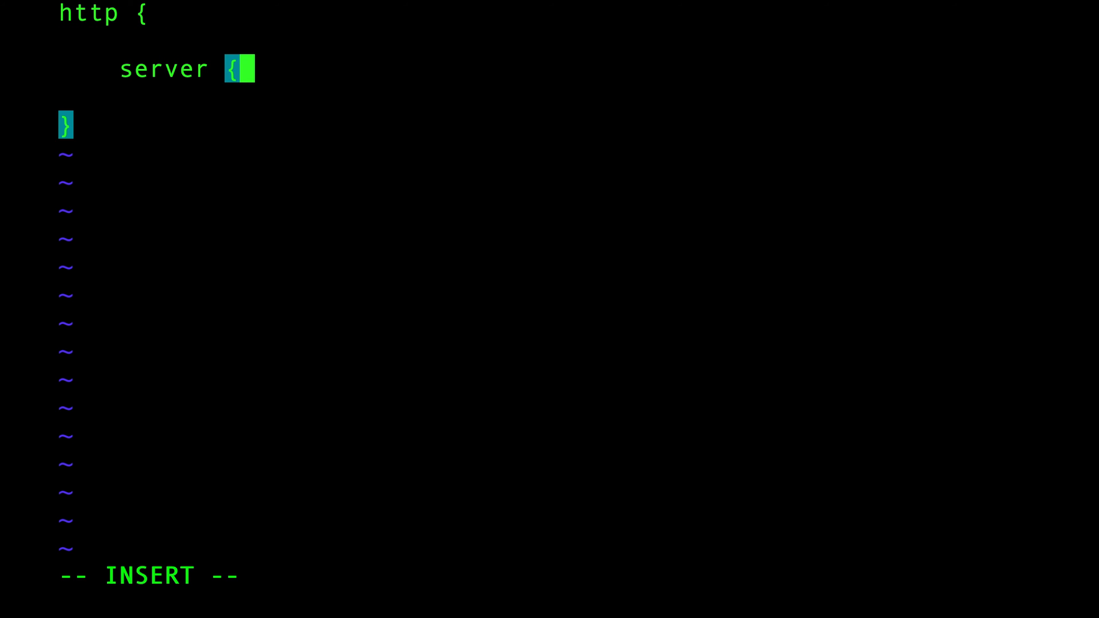
key(Enter)
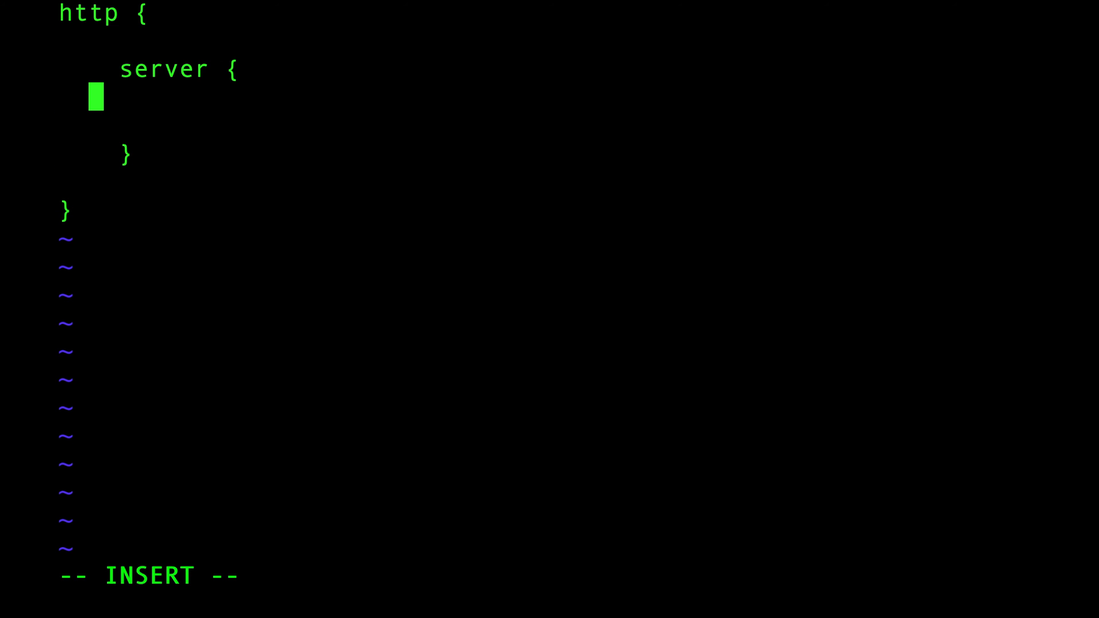
text(lis)
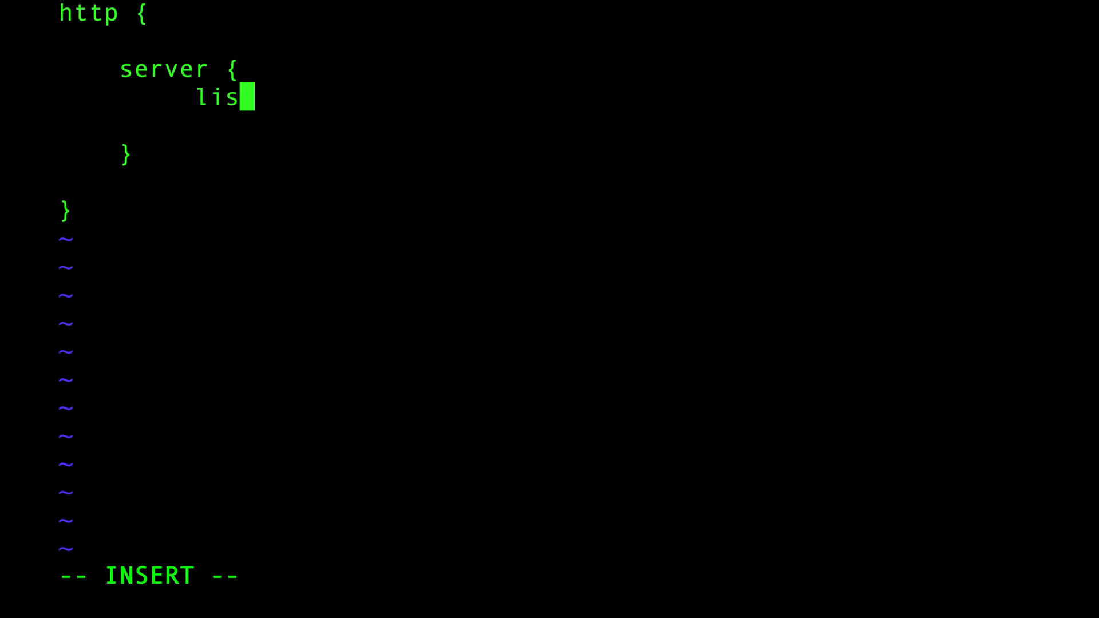
text(ten 80)
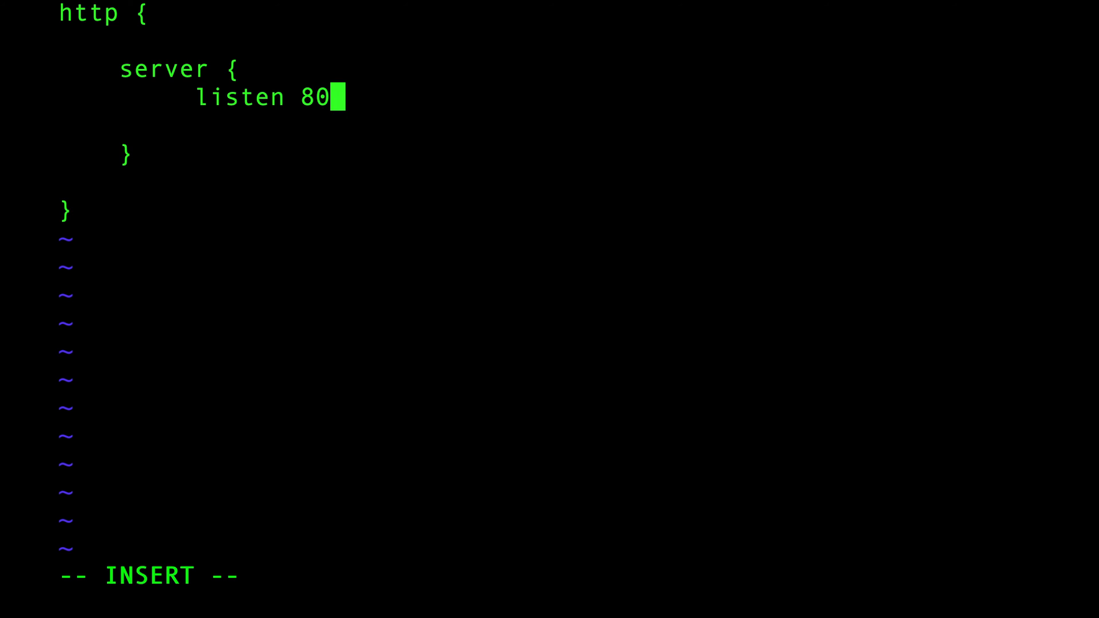
text(80;)
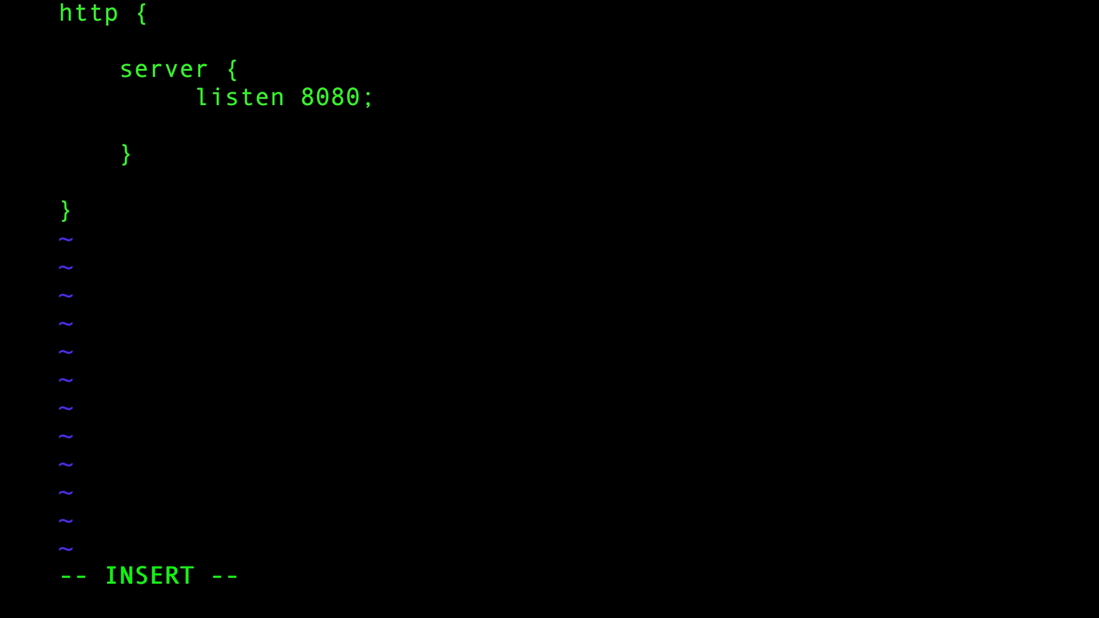
text(up)
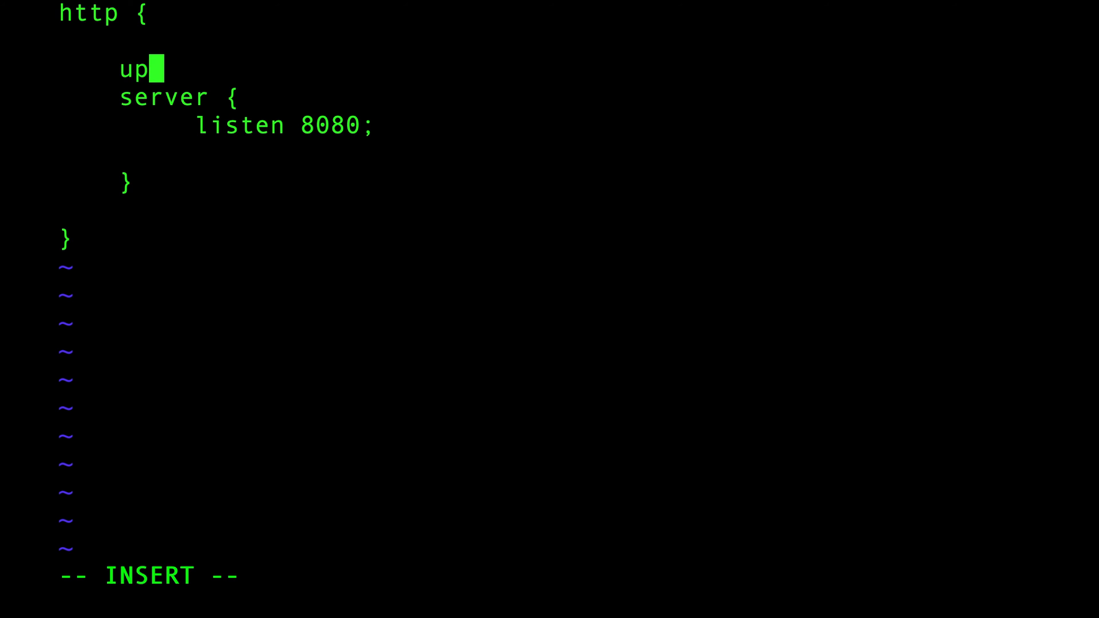
- Add an 'upstream all' block listing servers husseinmac:2222 and husseinmac:3333
text(stream all {)
text(})
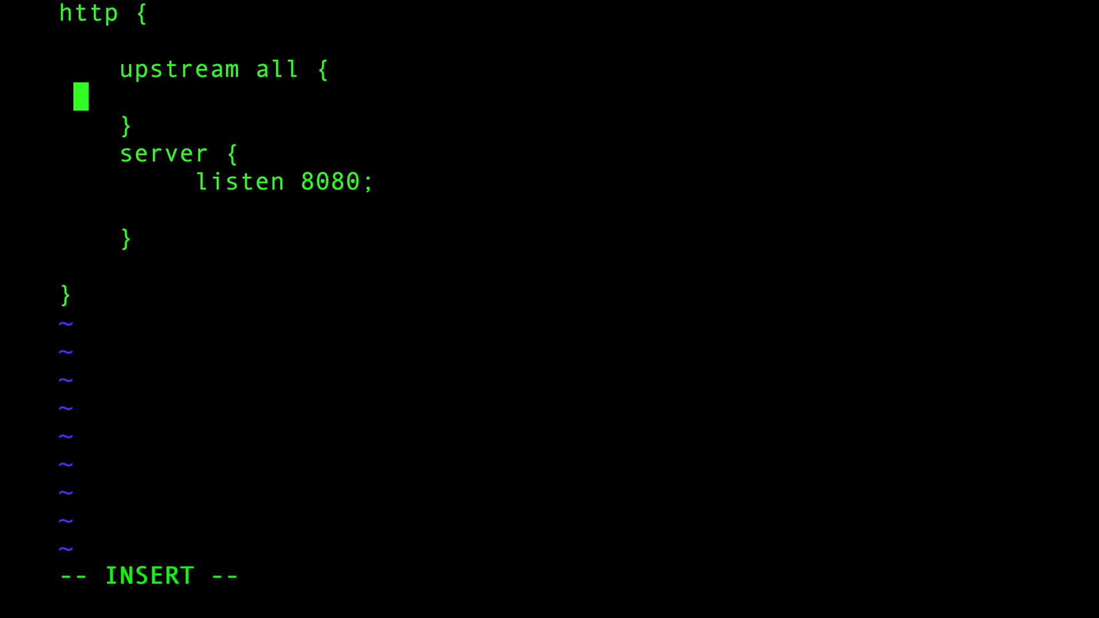
text(ser)
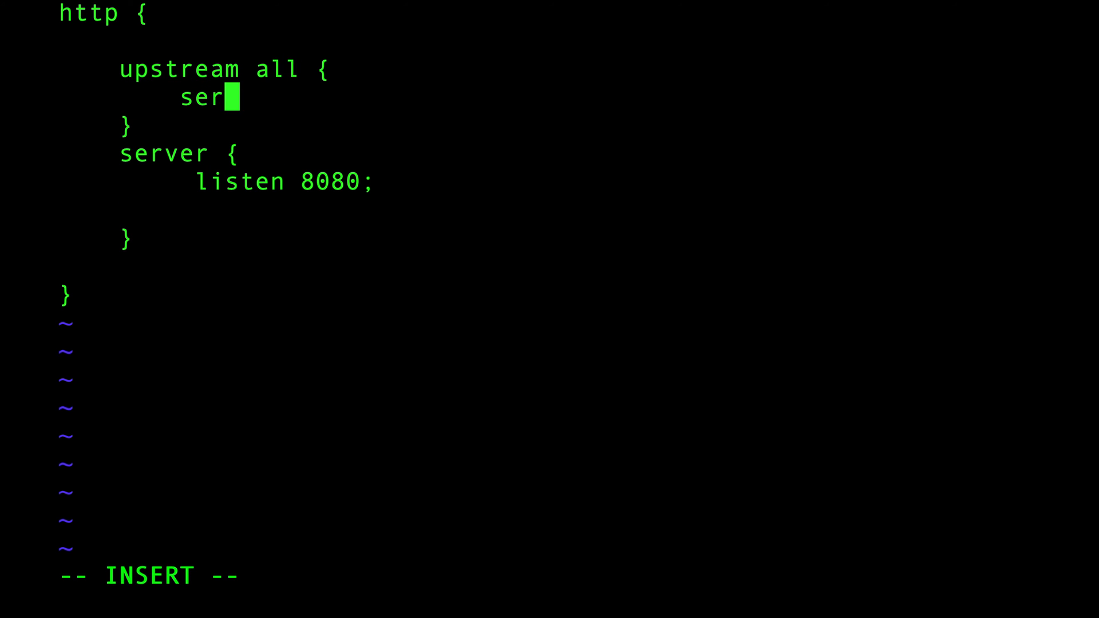
text(ver)
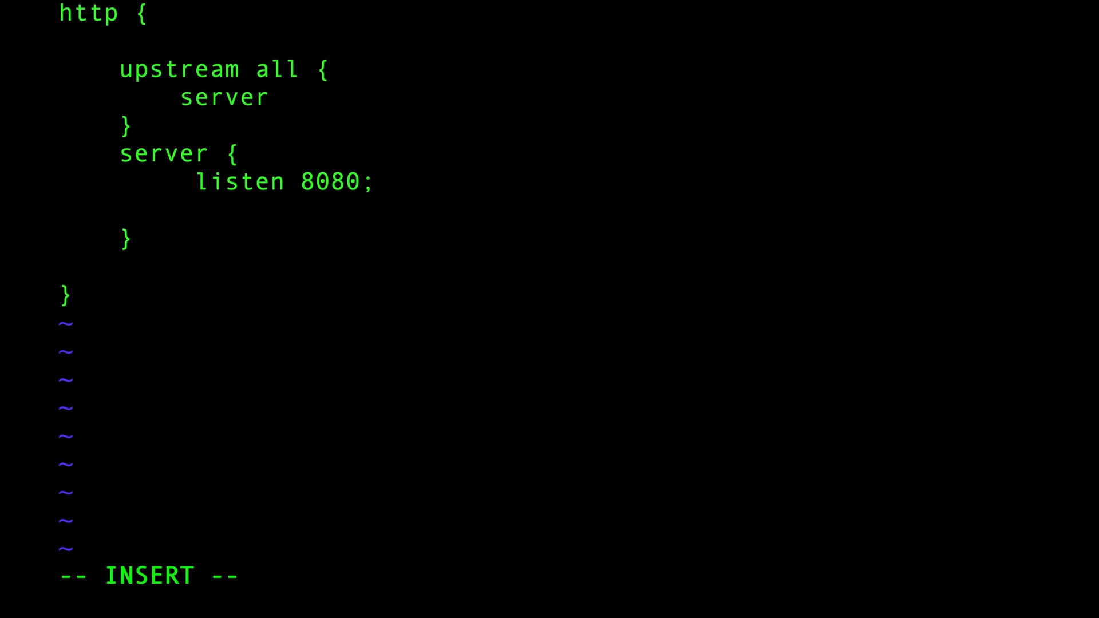
text(husseinmac:)
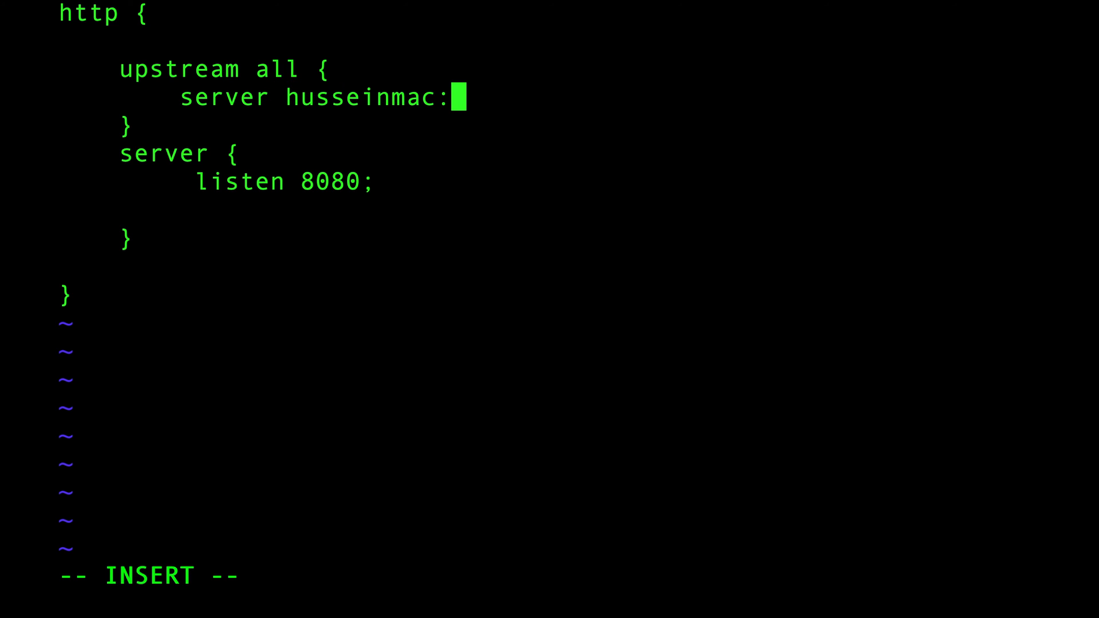
text(2222;)
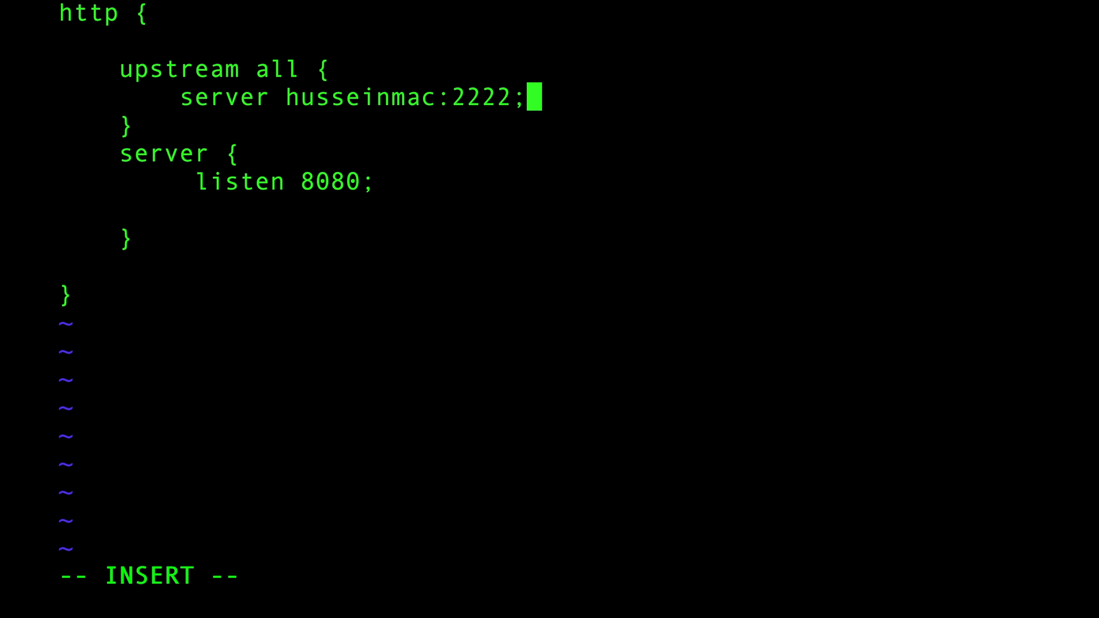
text(se)
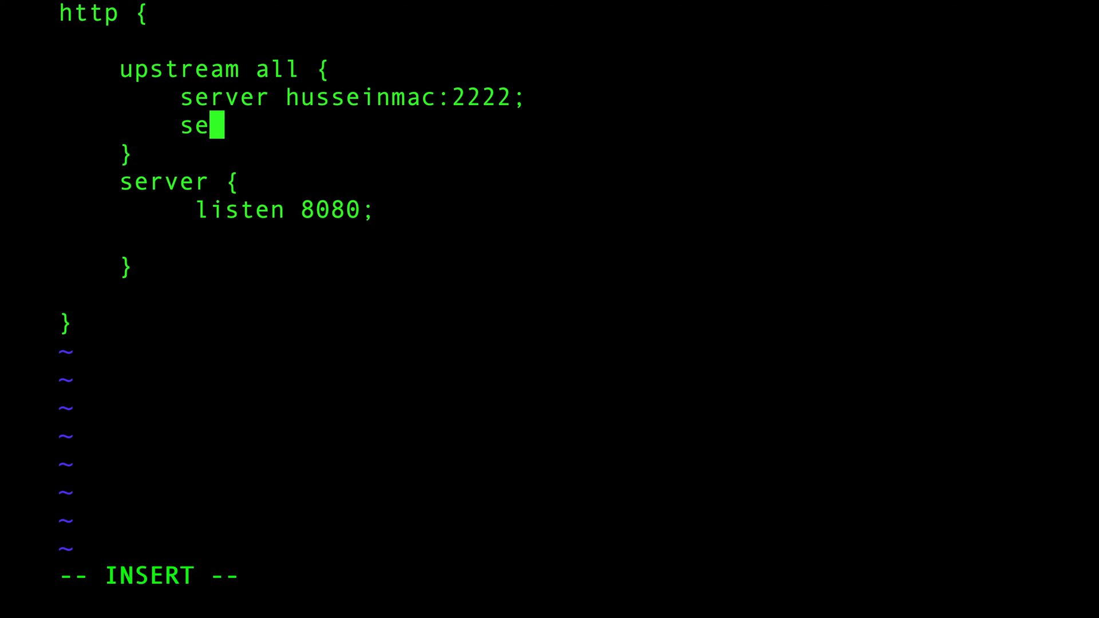
text(rver husseinmac:)
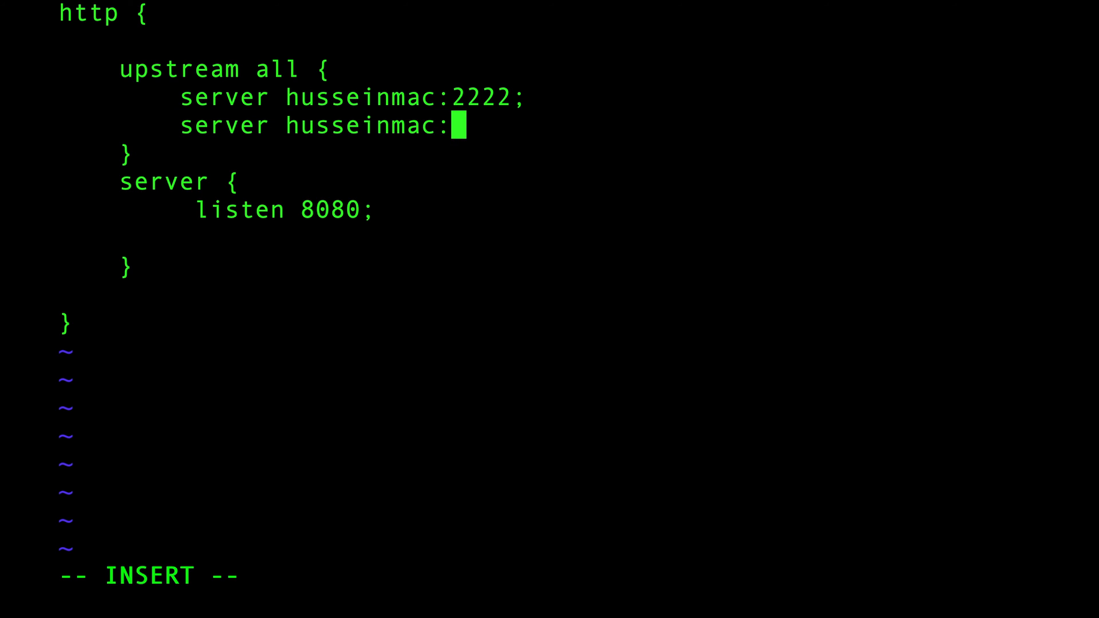
text(3333)
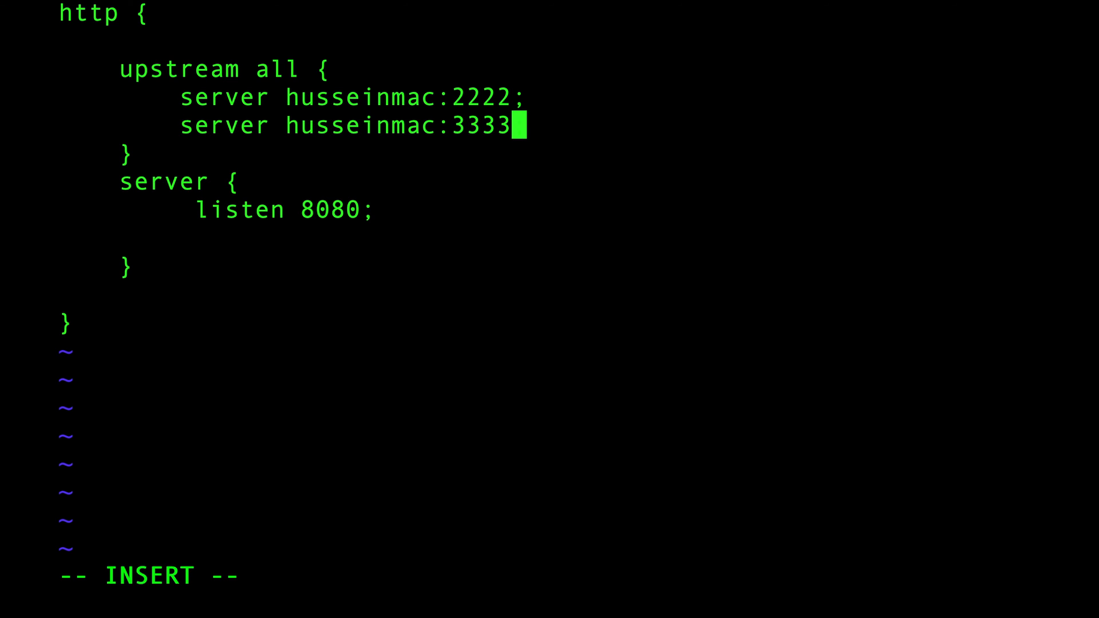
double_click(361, 126)
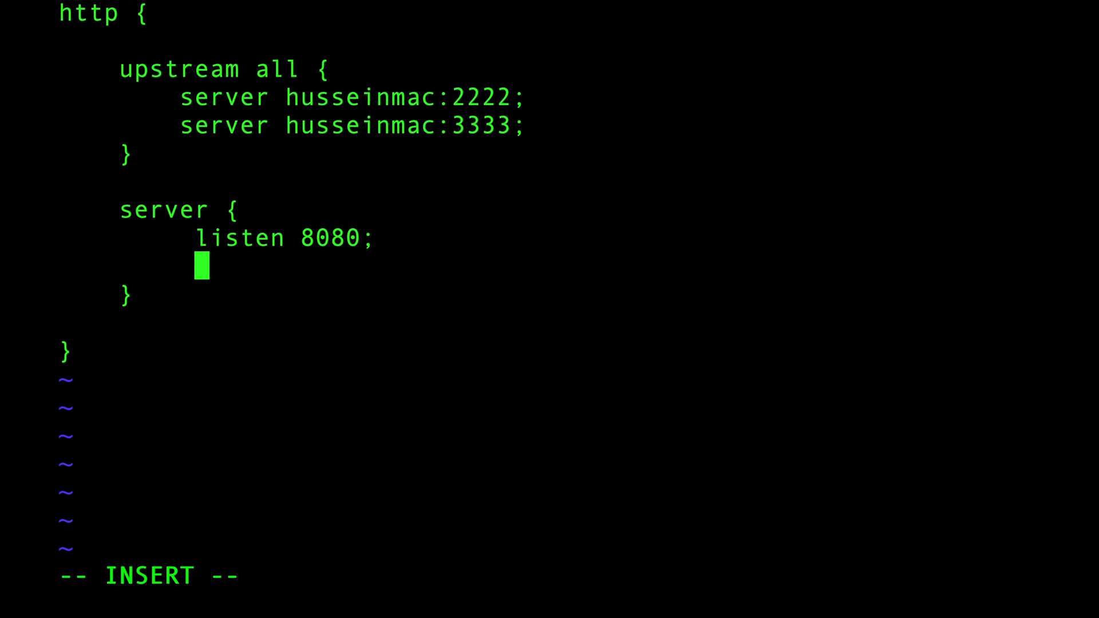
text(localtion)
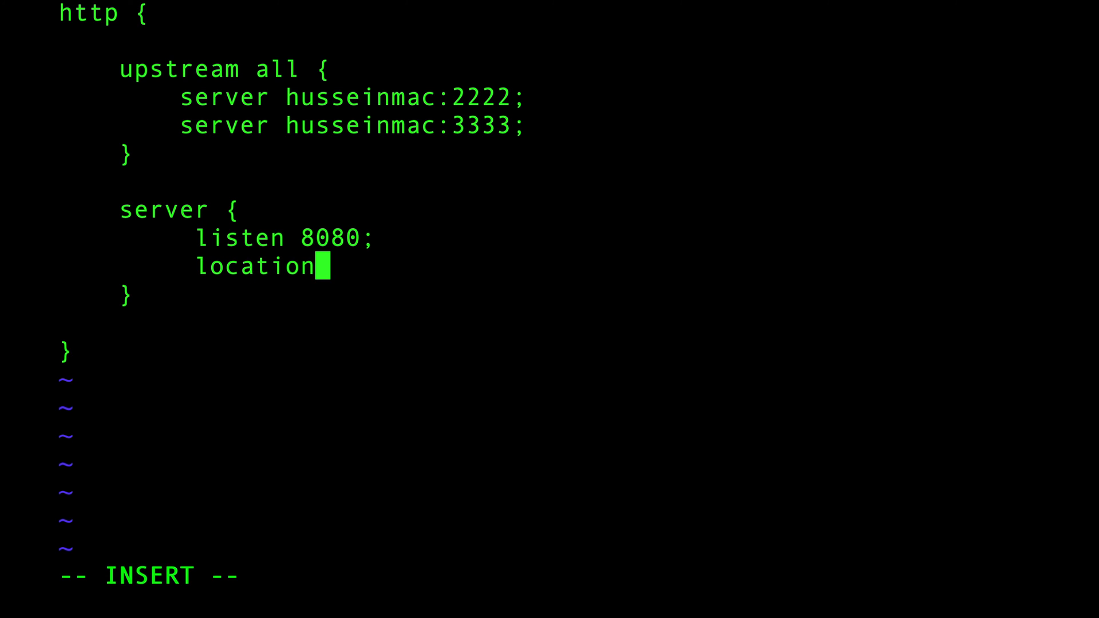
text(/)
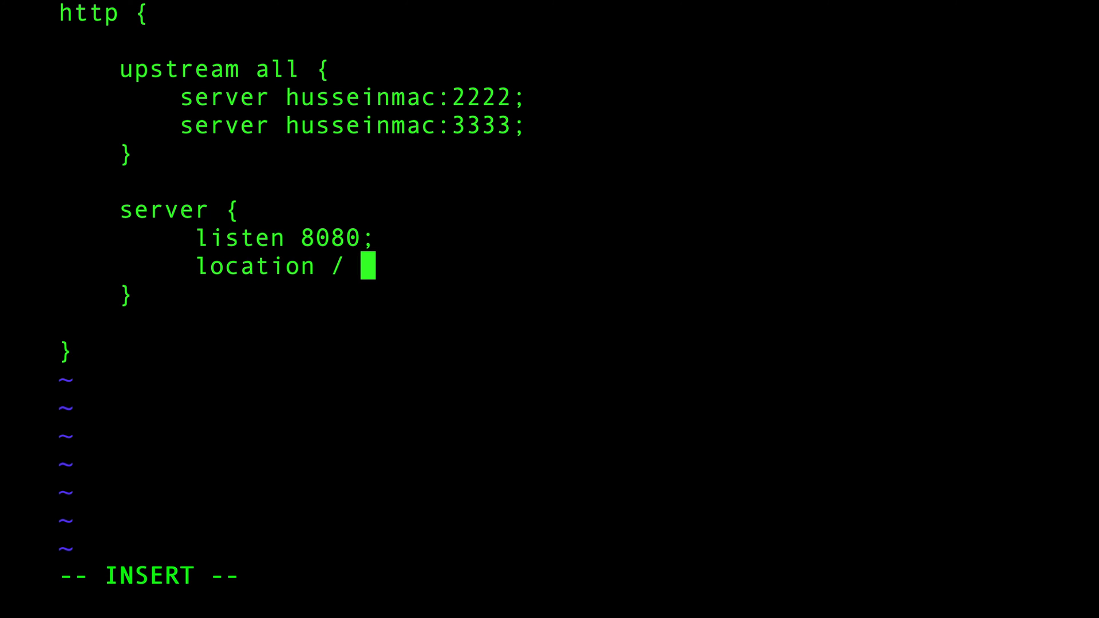
text({)
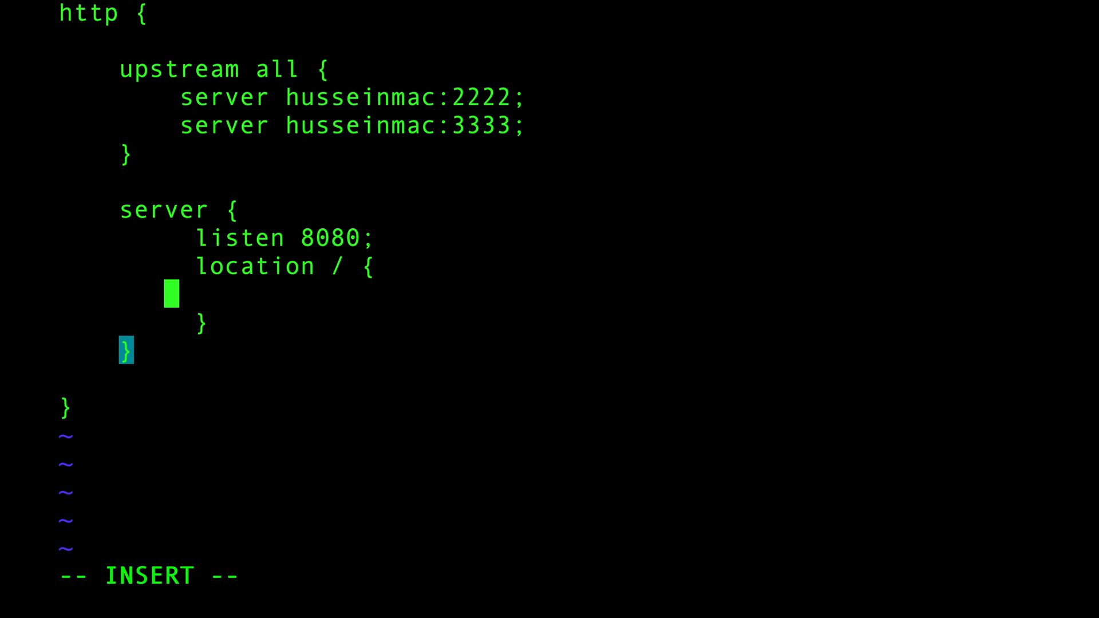
text(proxy_)
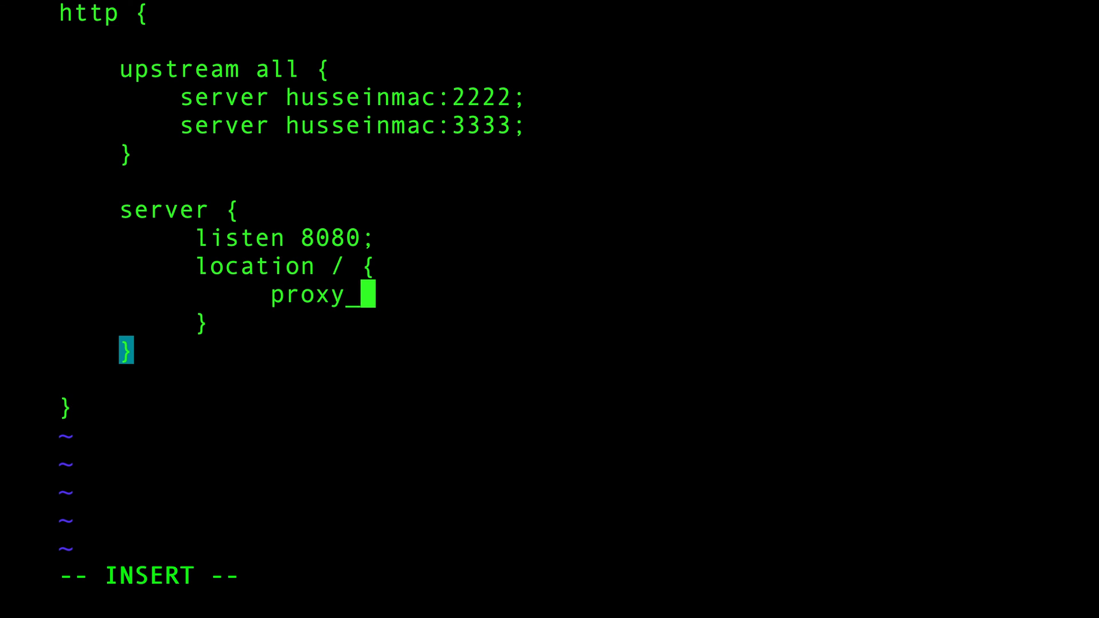
text(pass http)
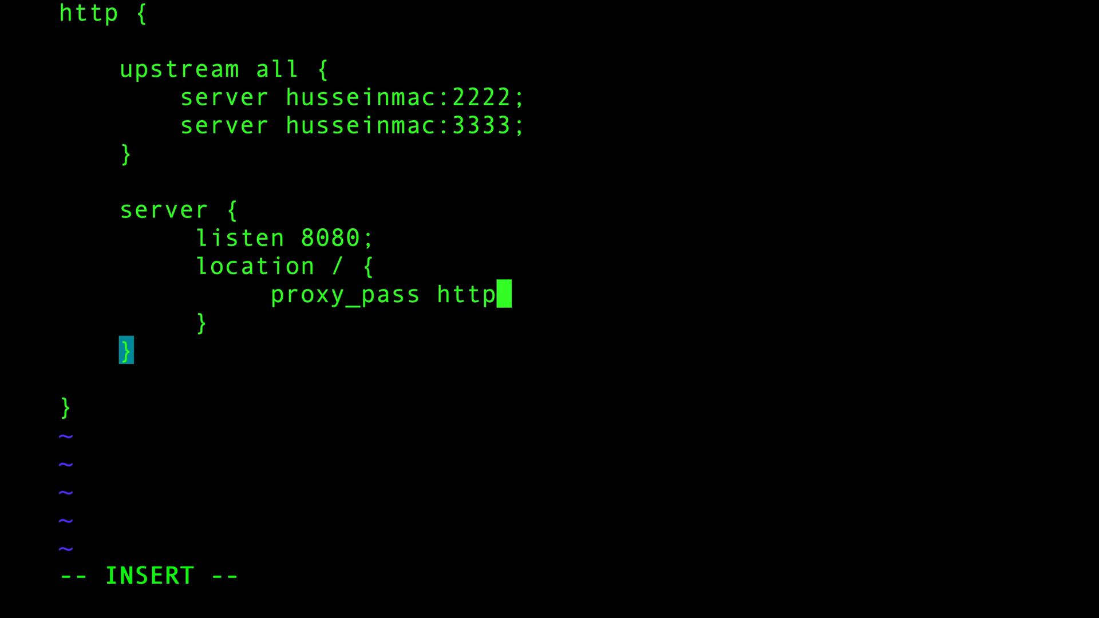
text(://)
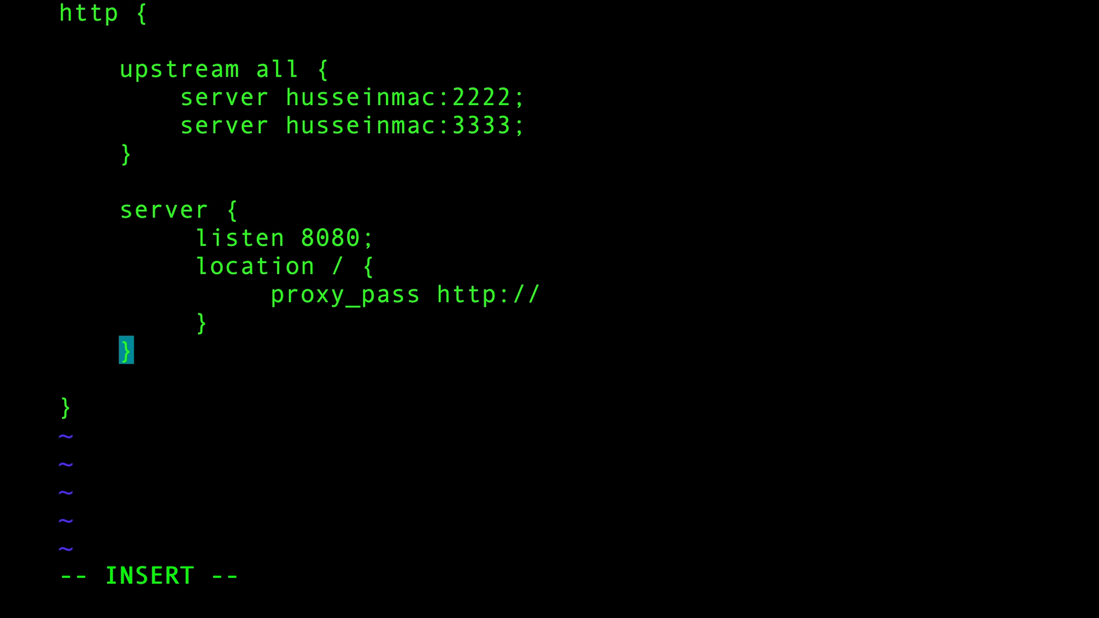
text(all/;)
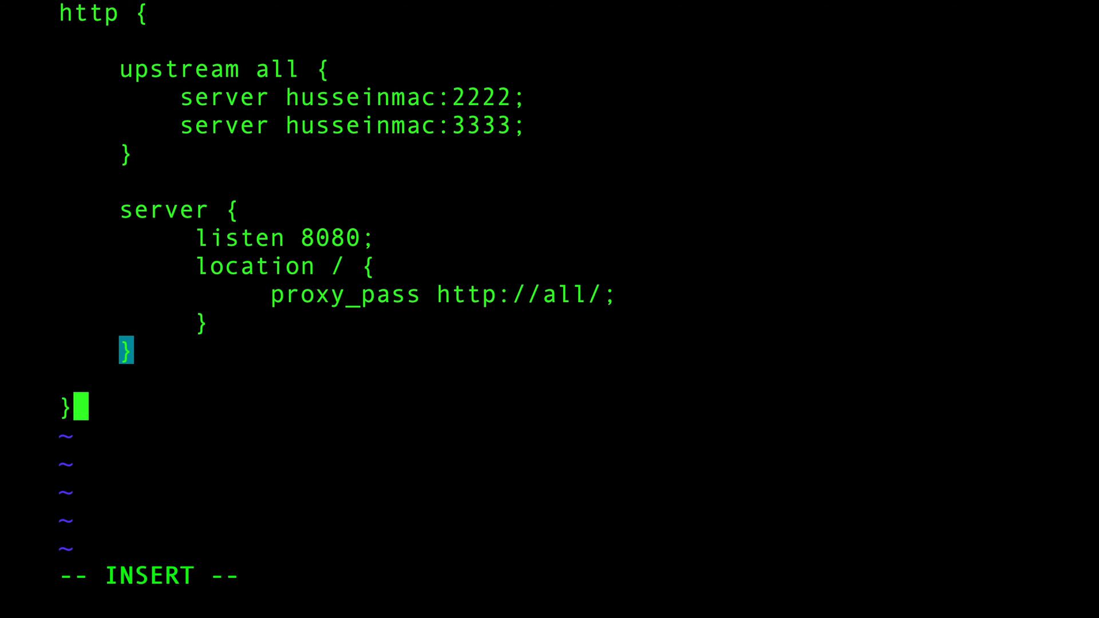
- Add an empty 'events { }' block, then save nginx.conf and quit vim
text(eve)
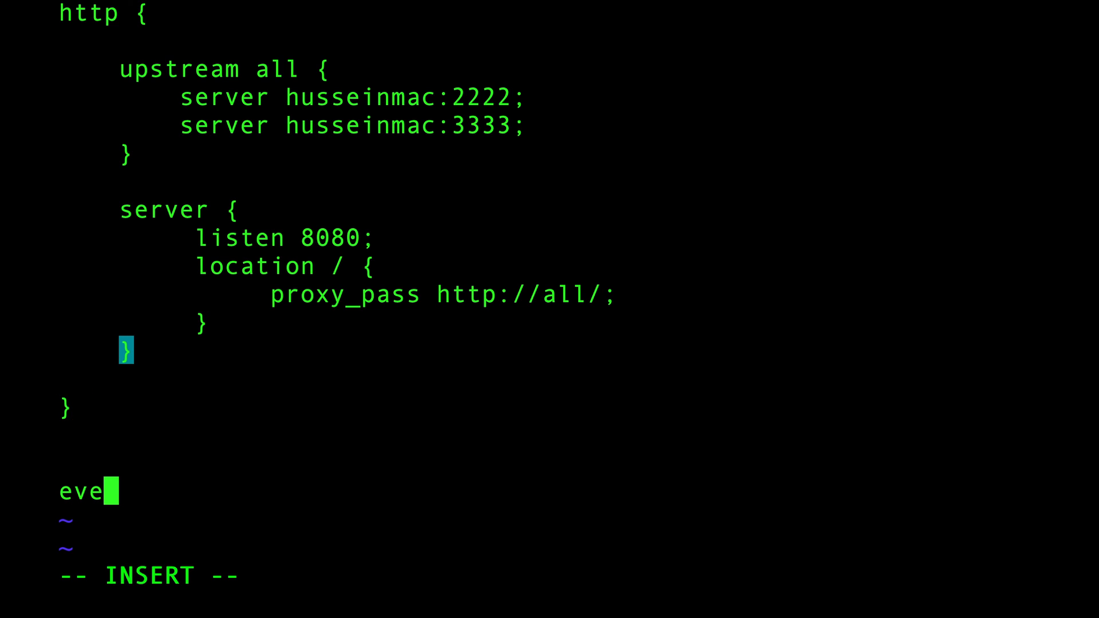
text(nts {})
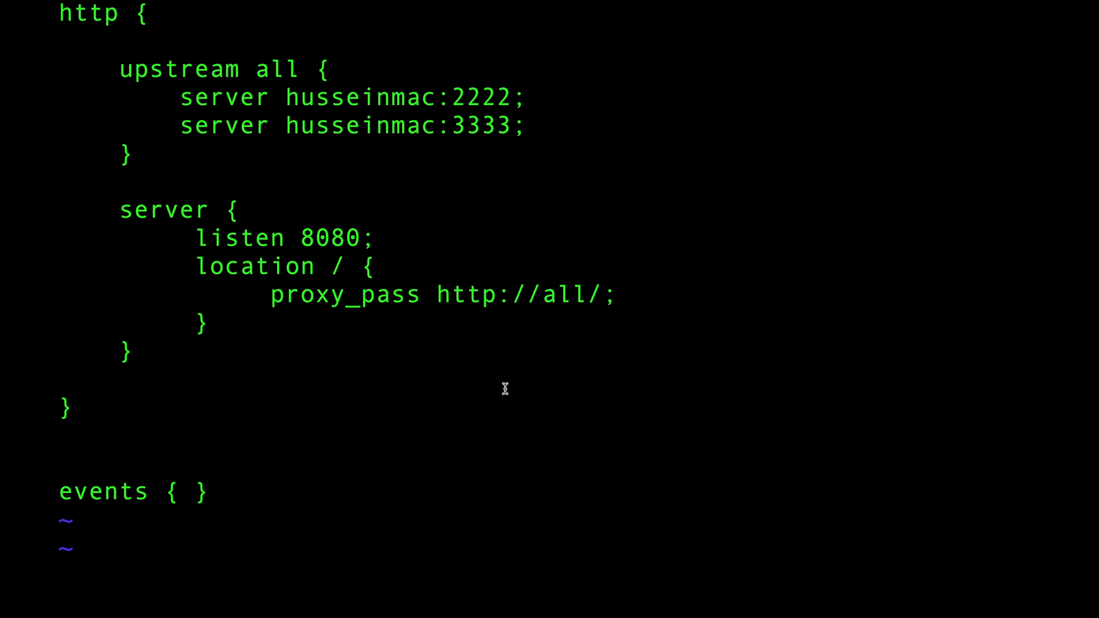
text(:w)
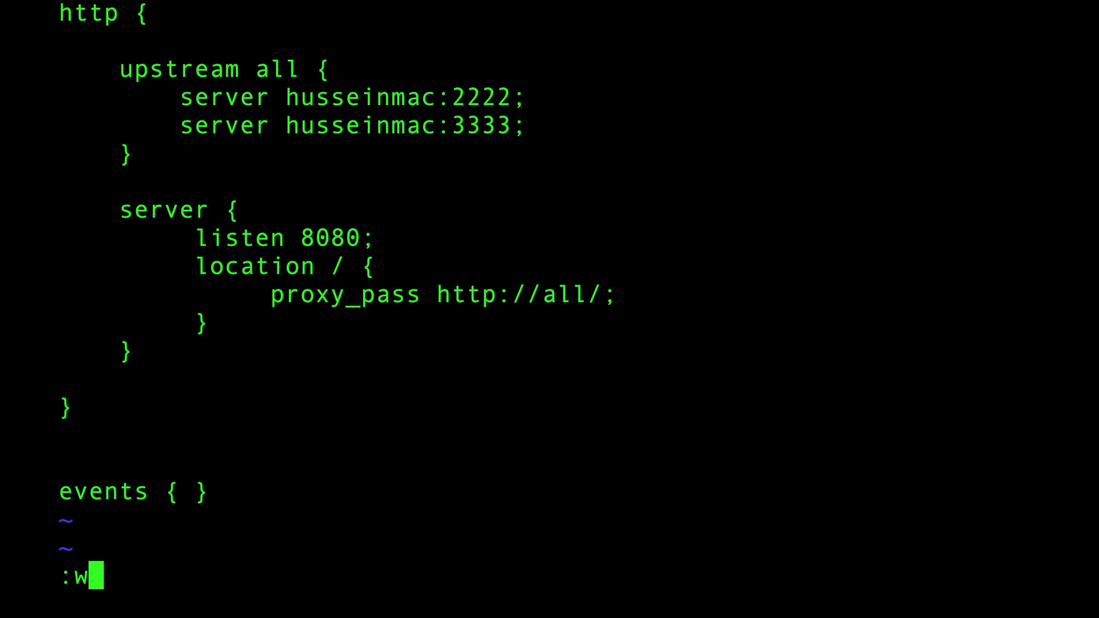
text(q)
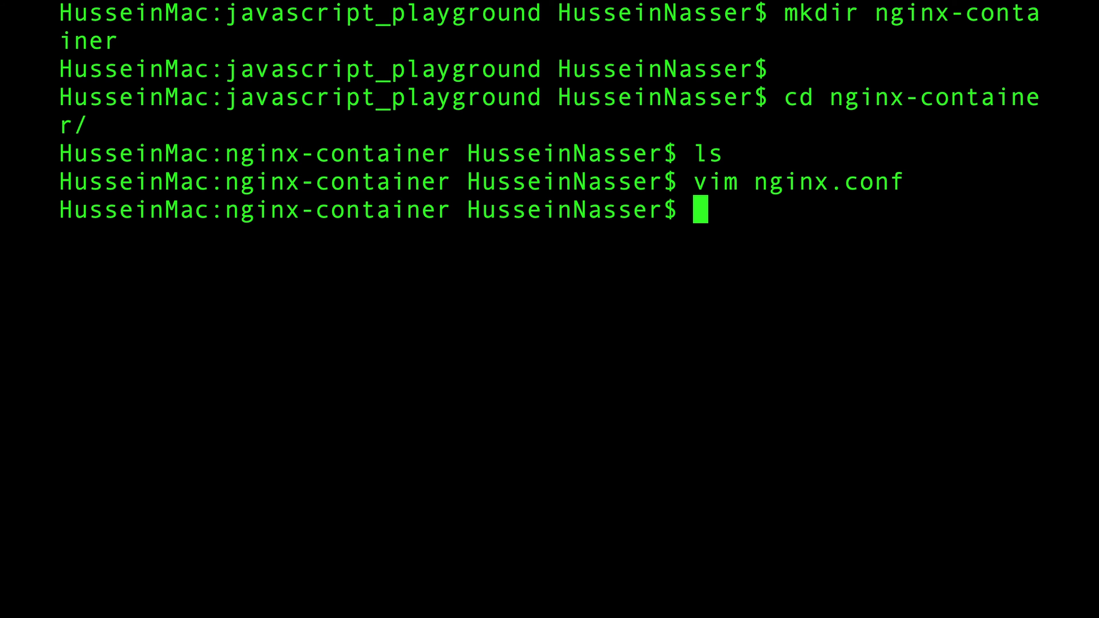
- Open a new dockerfile in vim from the nginx-container folder
text(vm d)
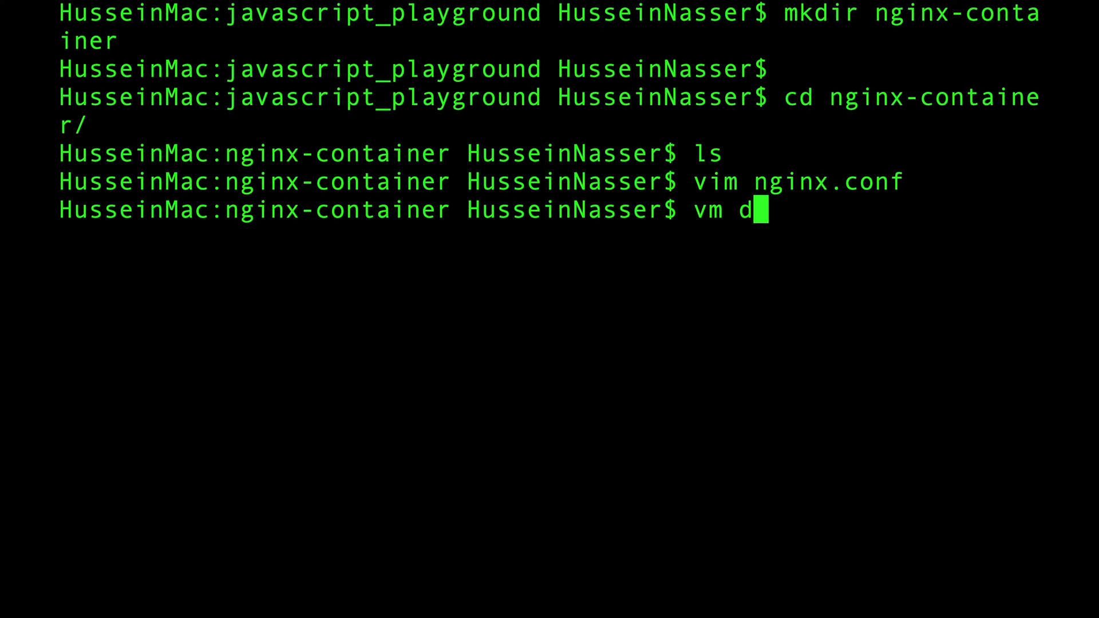
text(ockerfile)
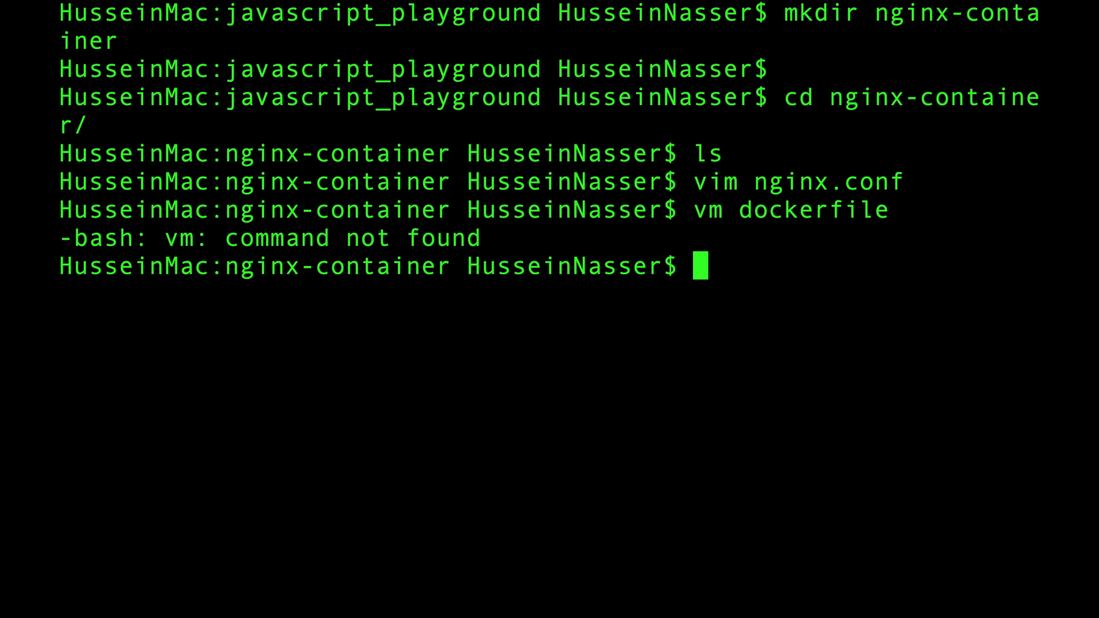
text(vim d)
text(FROM nginx)
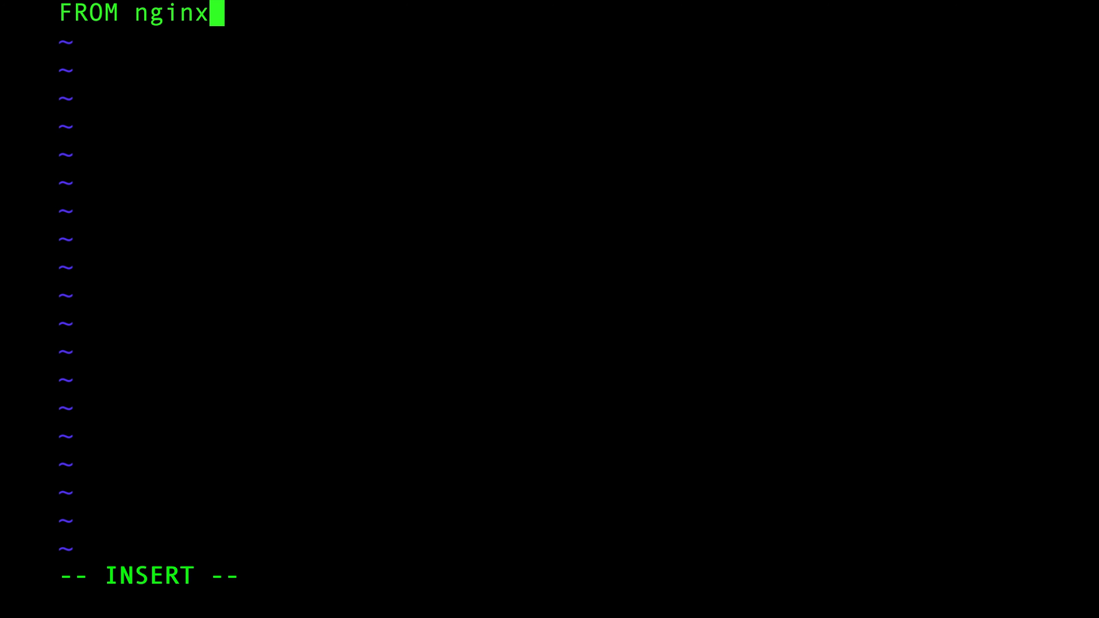
mouse_move(439, 375)
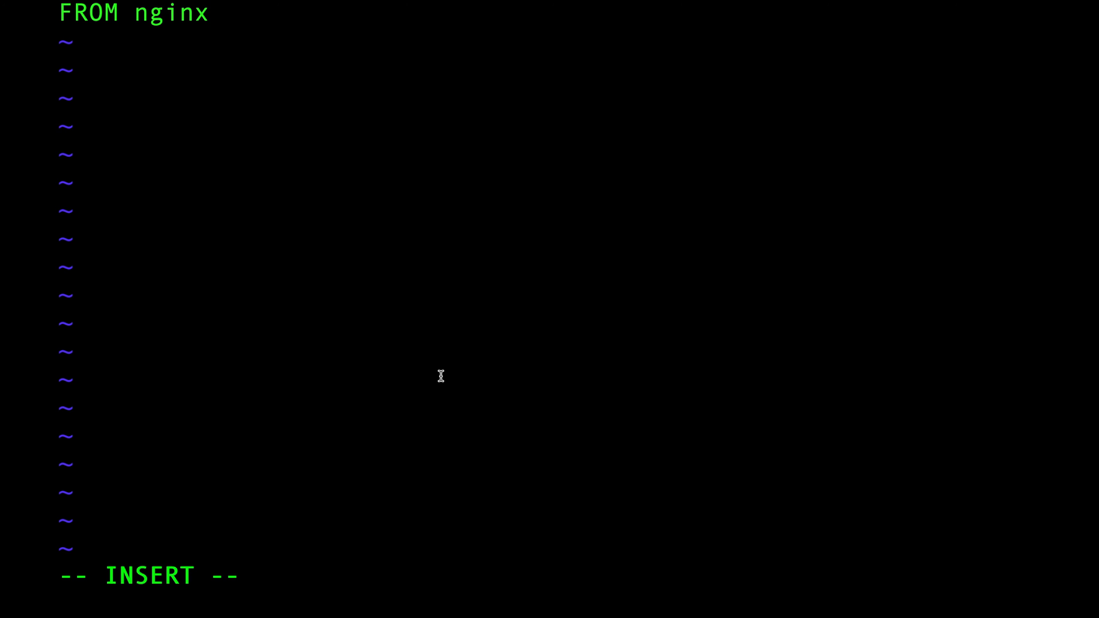
- Write 'FROM nginx' and 'COPY nginx.conf /etc/nginx/nginx.conf', then save and quit
text(COPY)
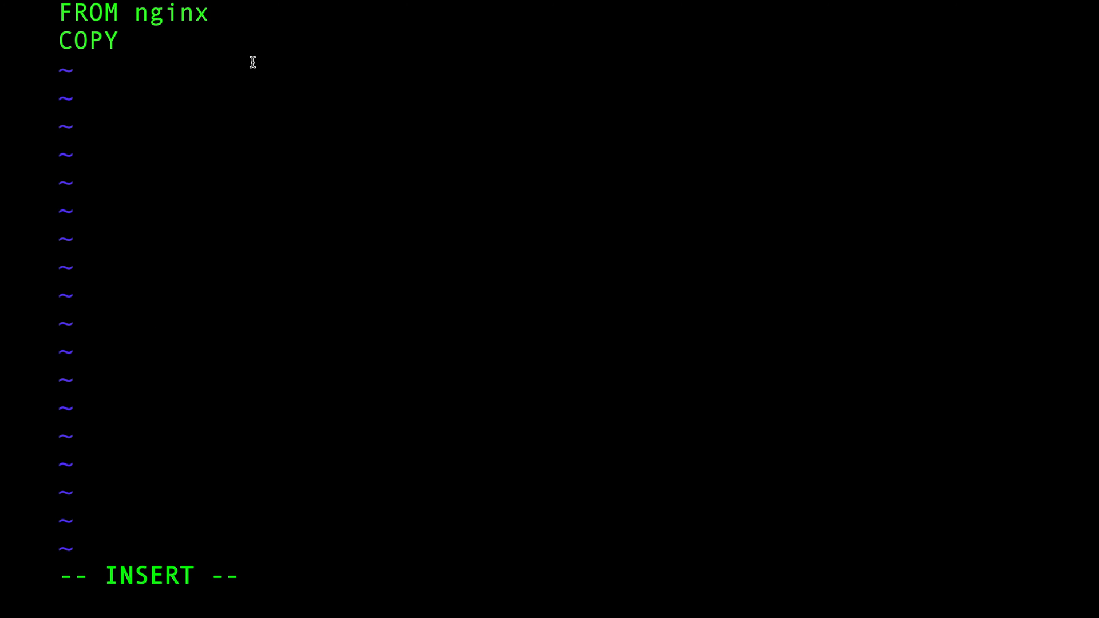
text(nginx.conf)
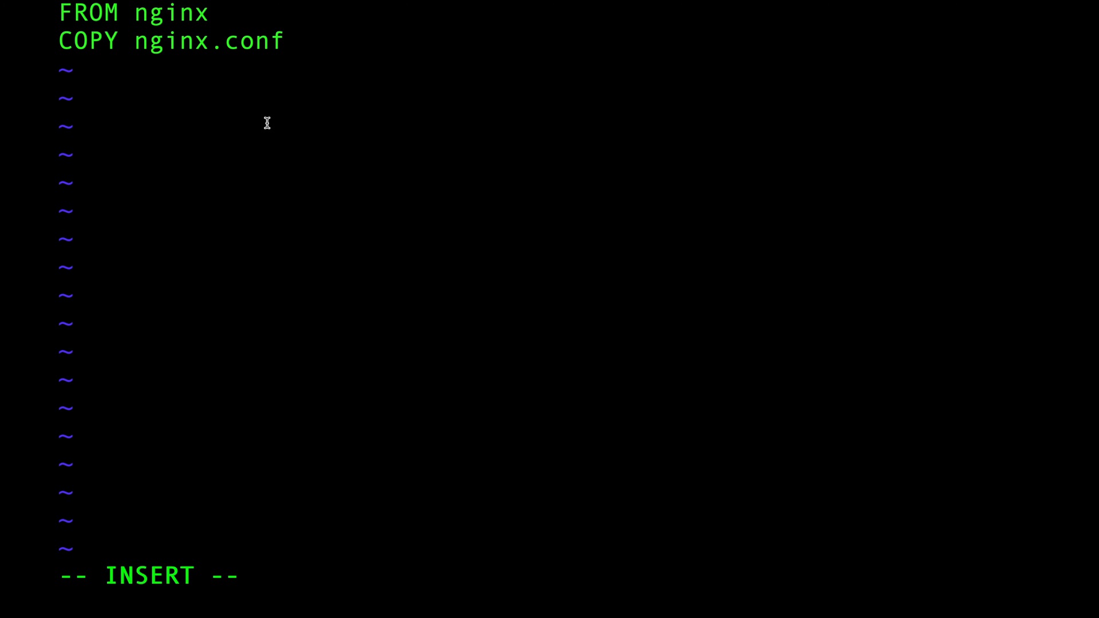
text(/etc/n)
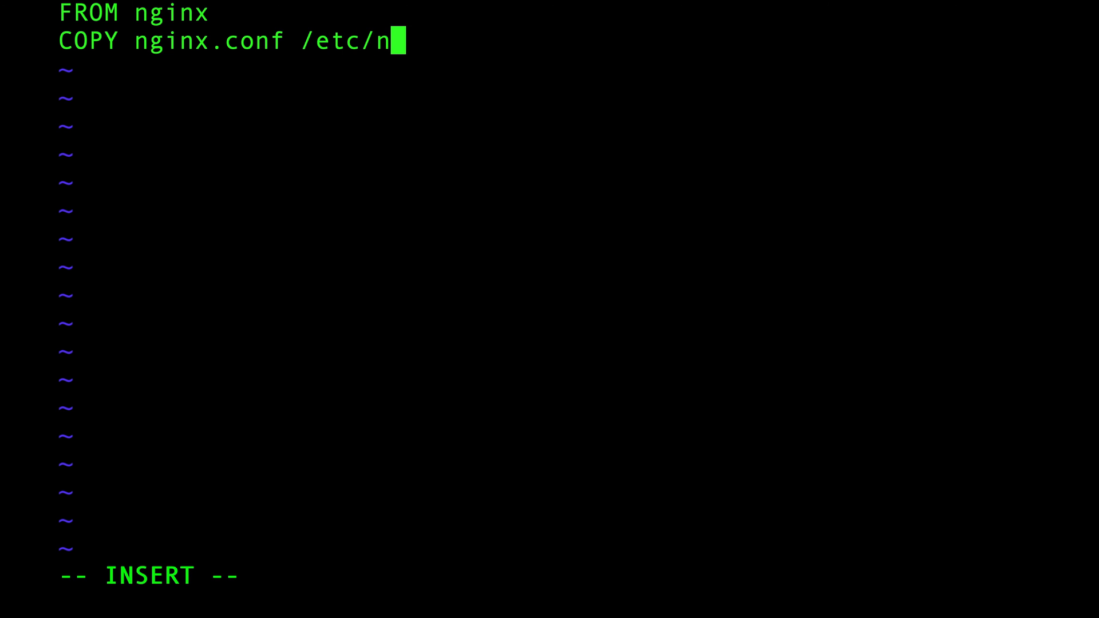
text(ginx/nginx.)
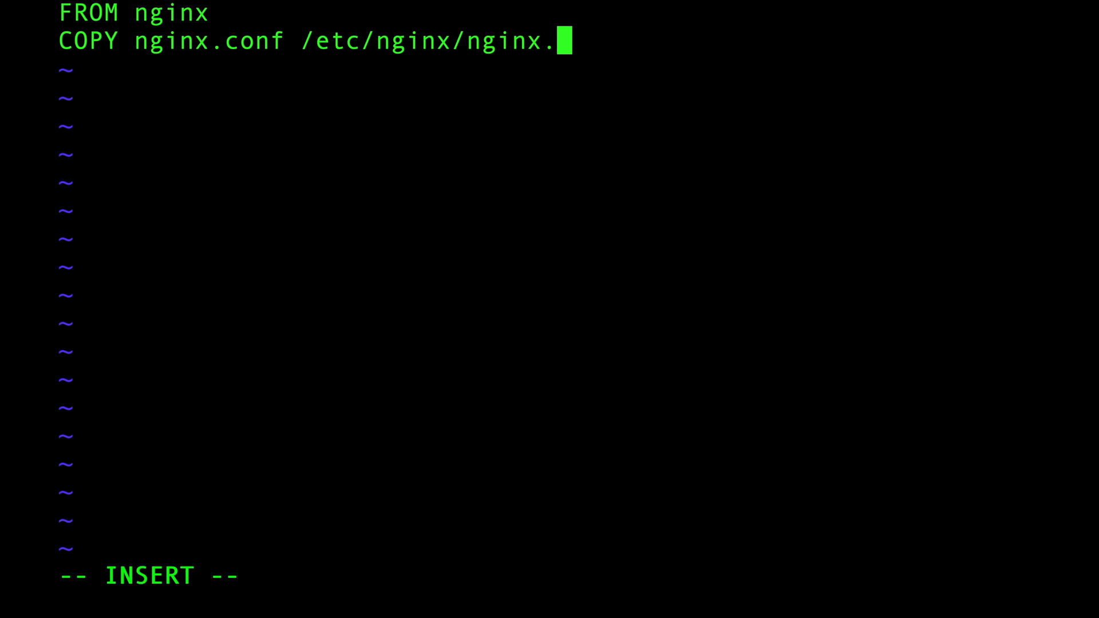
text(conf)
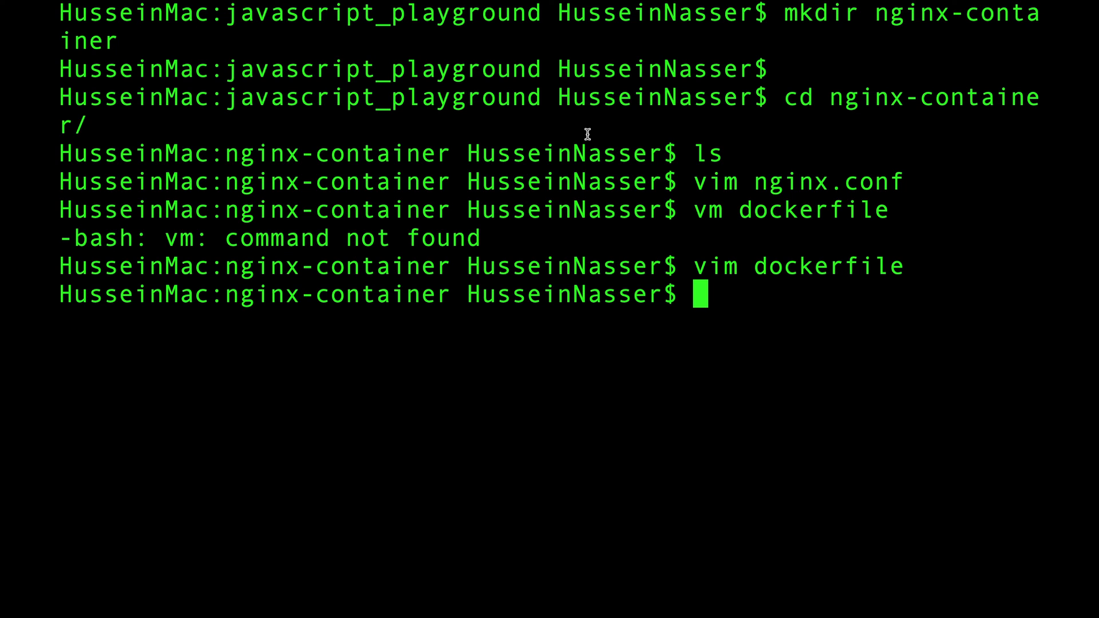
- Run 'docker build -t nginxapp .' and confirm the image builds successfully
text(docker)
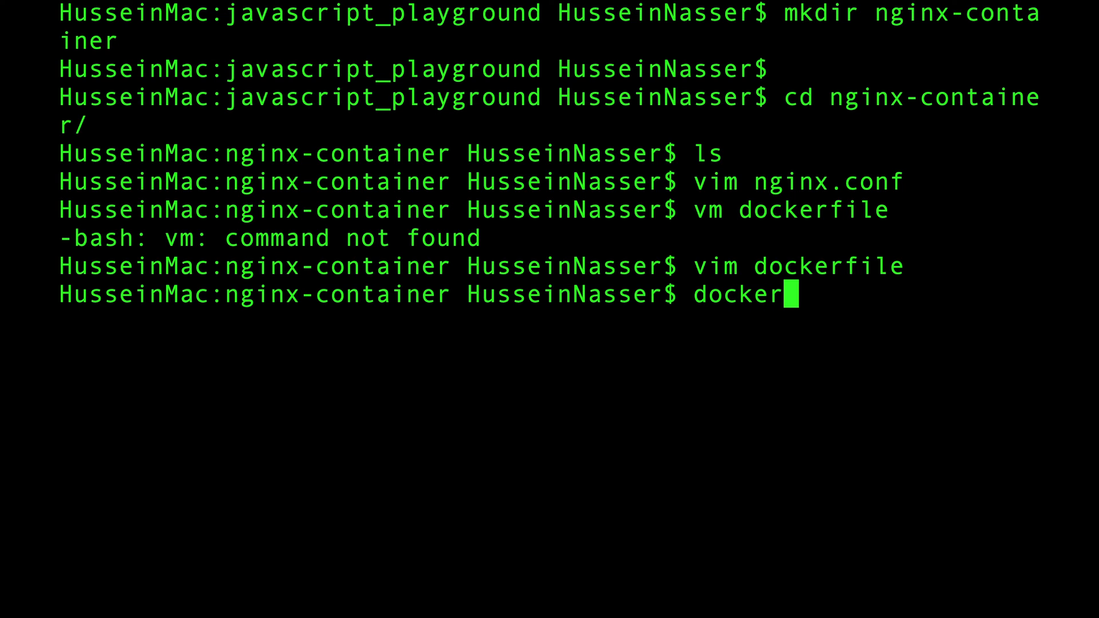
text(build -t)
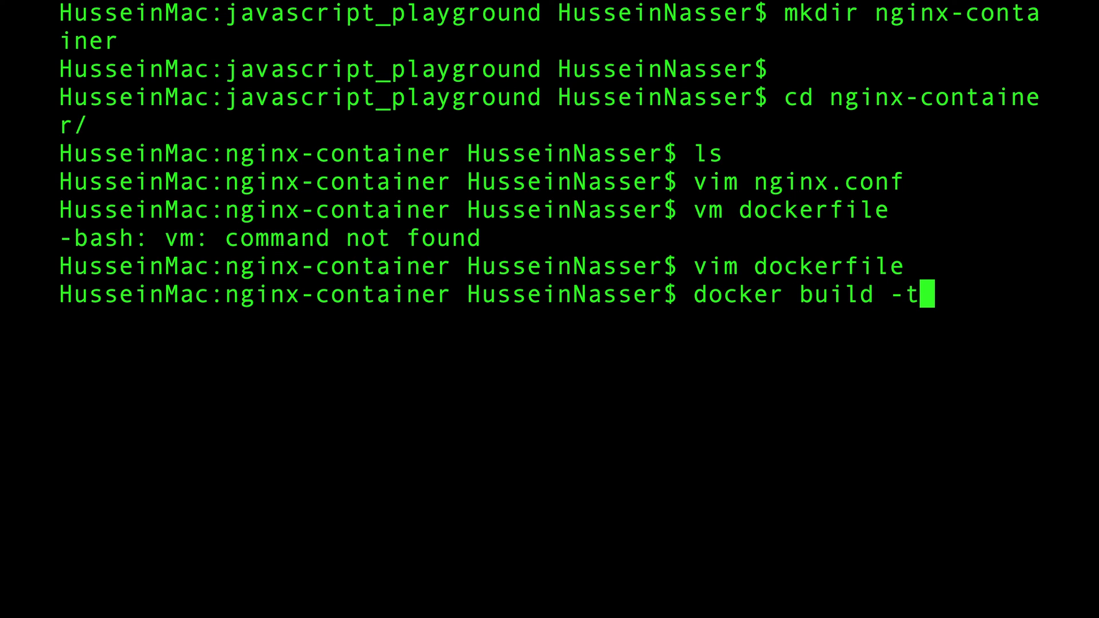
text(" ")
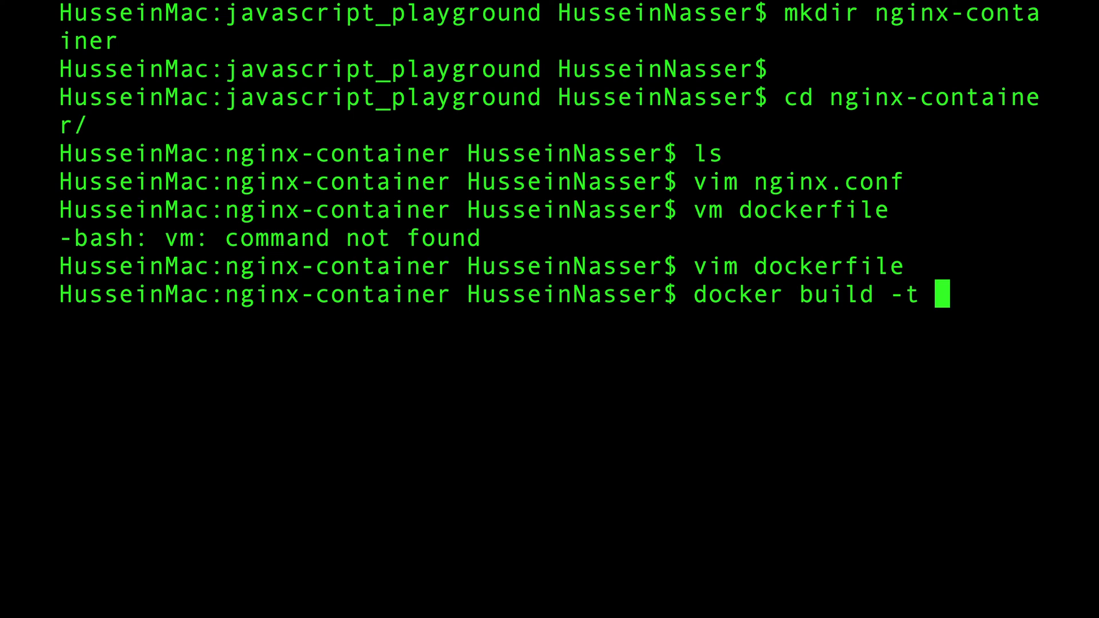
text(ng)
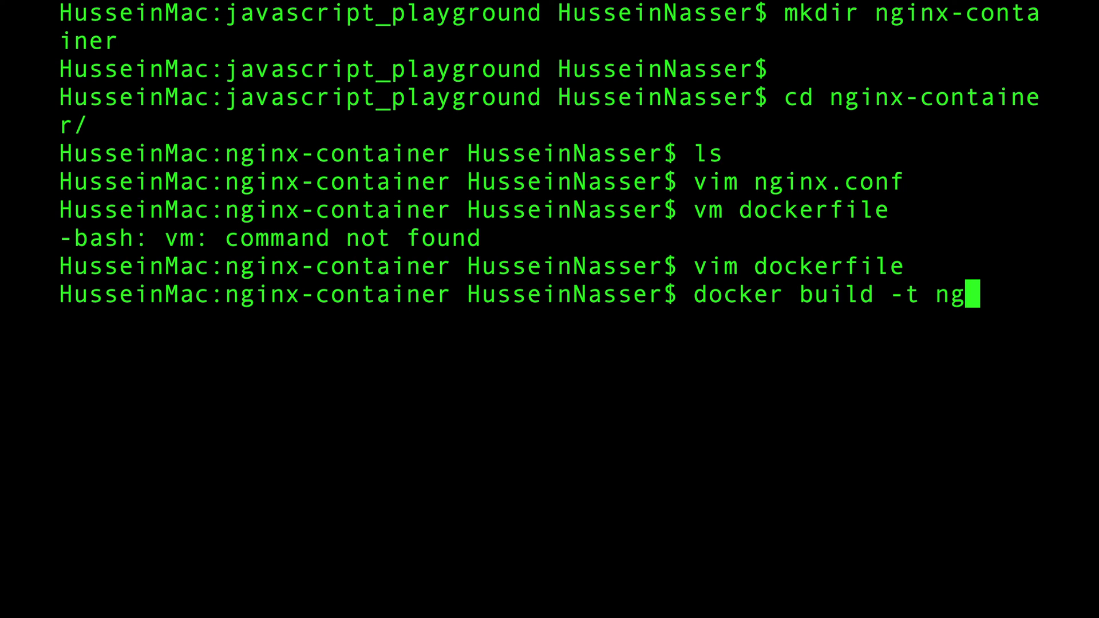
text(inxapp)
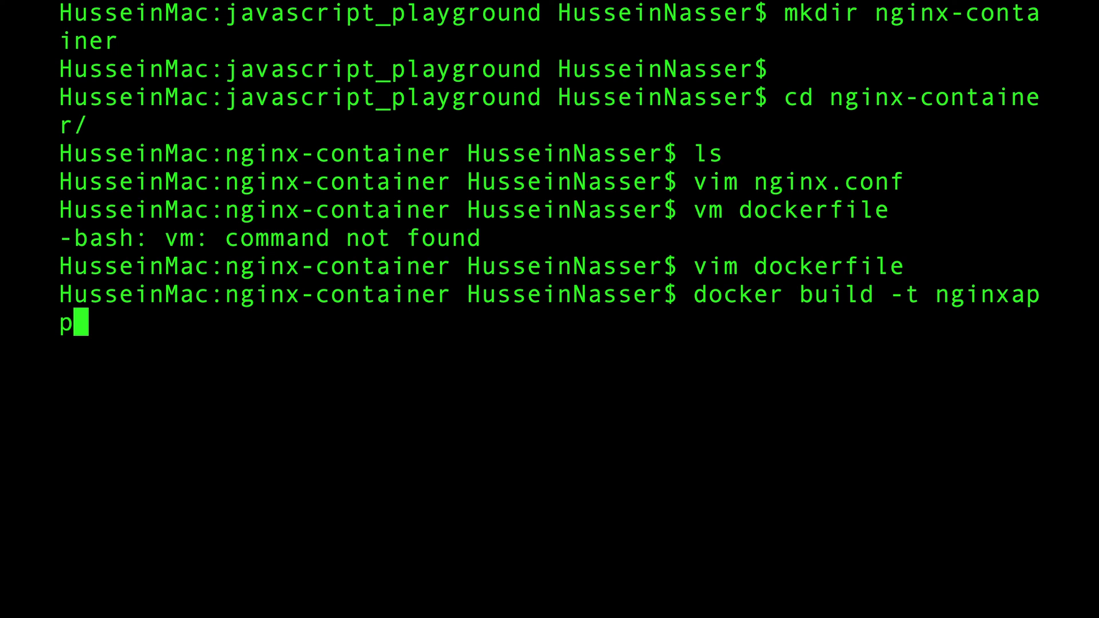
text(" ")
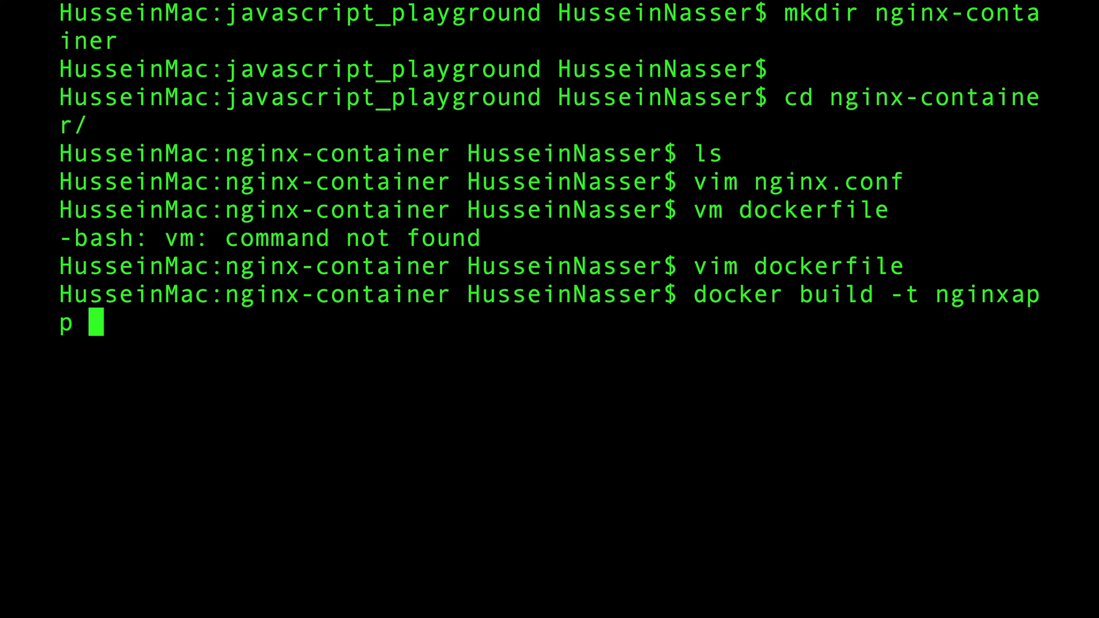
text(.)
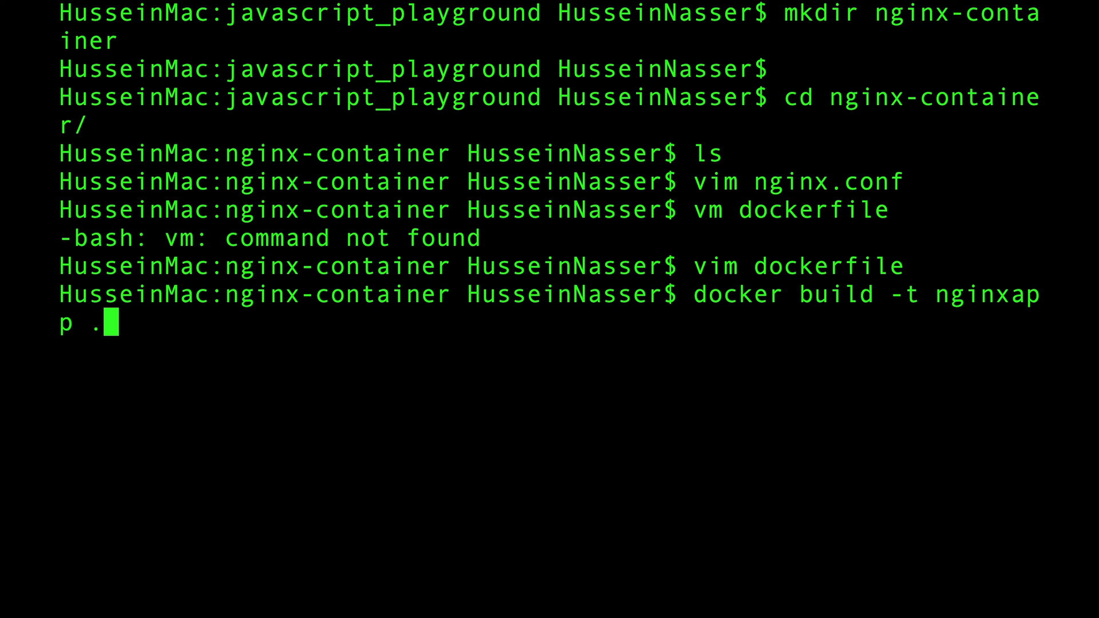
mouse_move(878, 180)
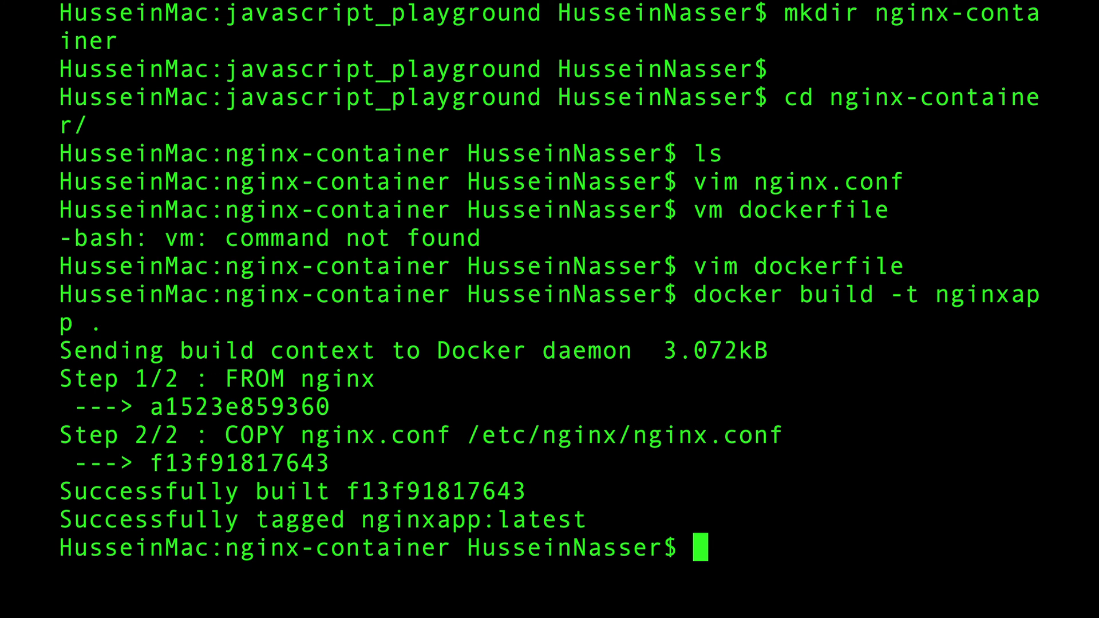
drag(360, 519, 524, 520)
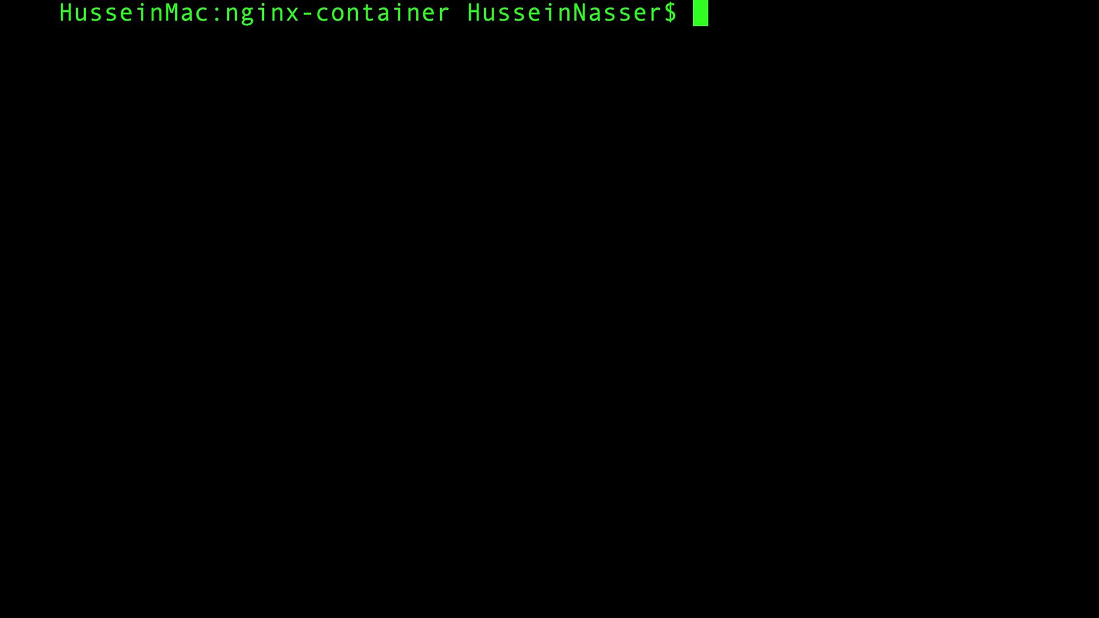
- Run 'docker run -p 8080:8080 nginxapp' to start the container with port 8080 published
text(doc)
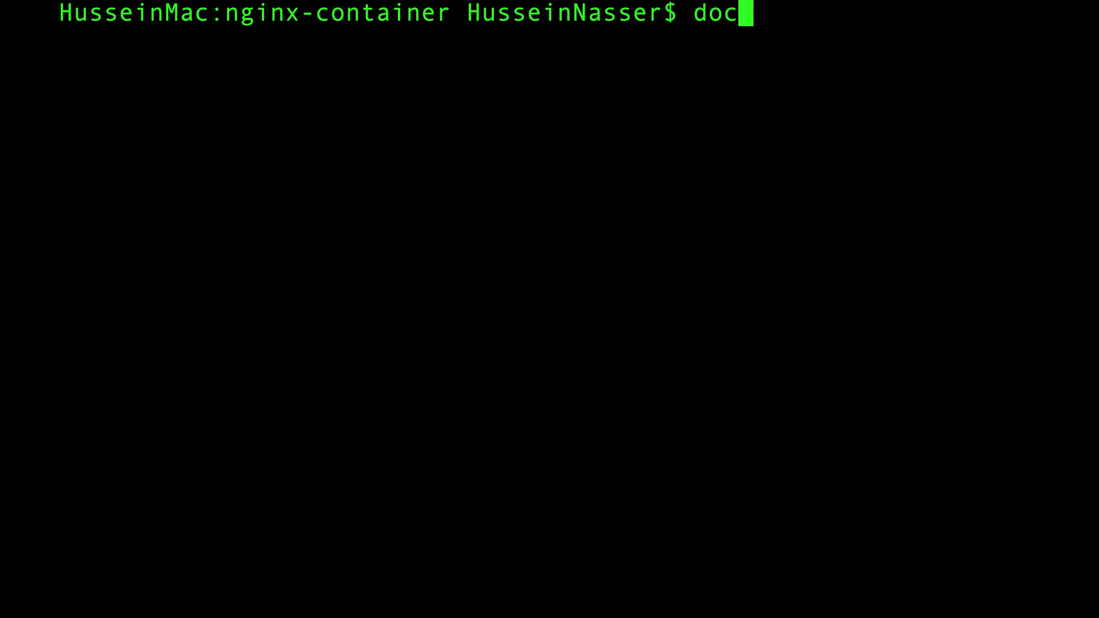
text(ker run)
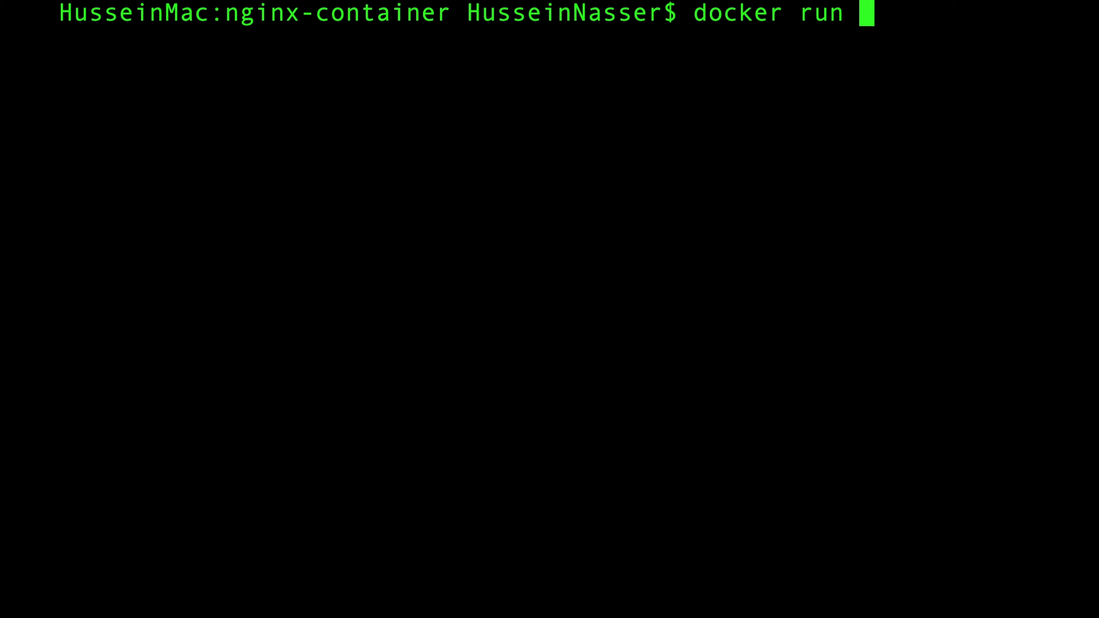
text(-)
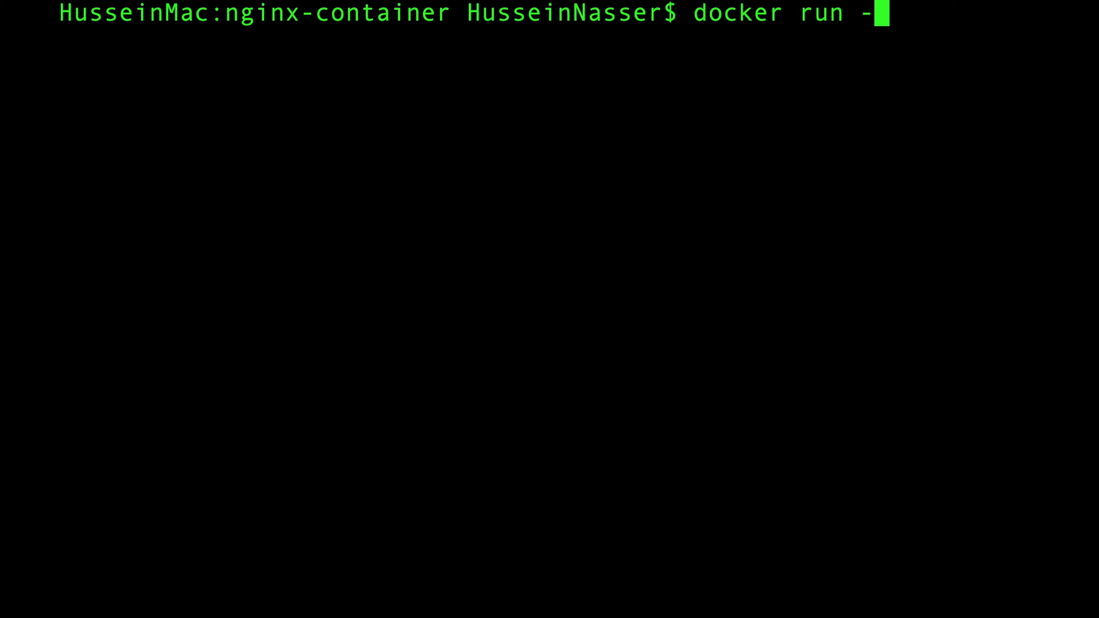
text(p)
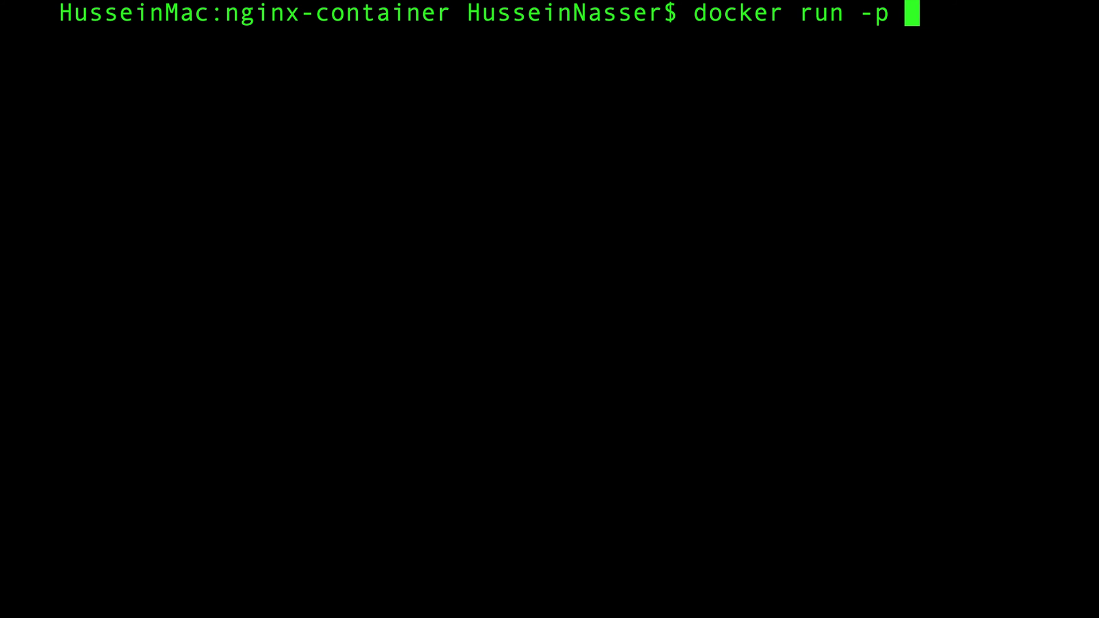
text(8080:8080)
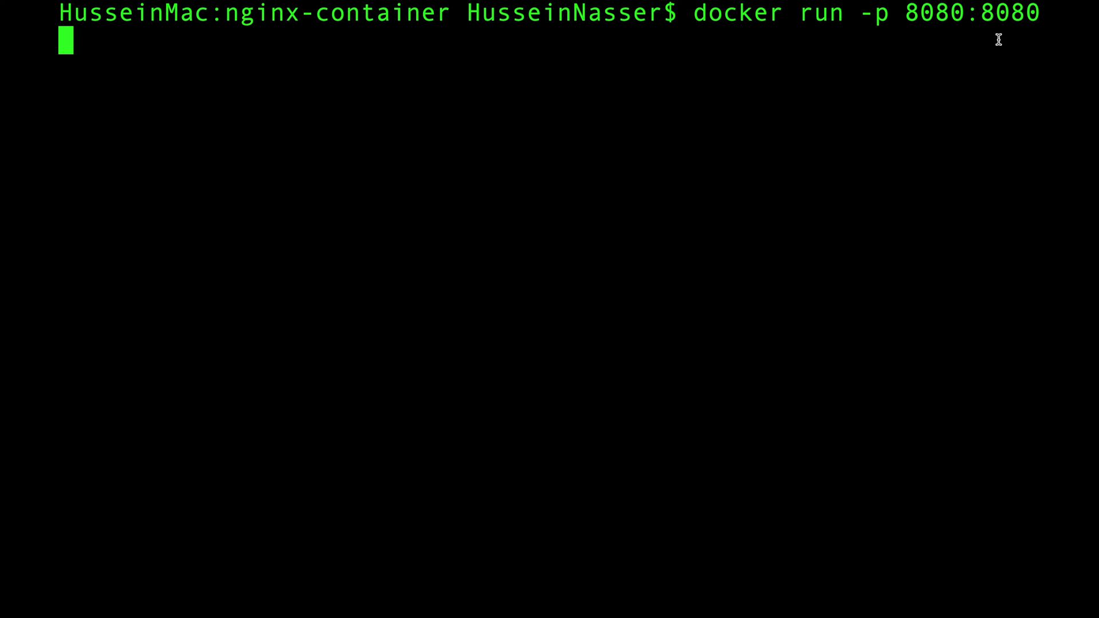
double_click(1010, 13)
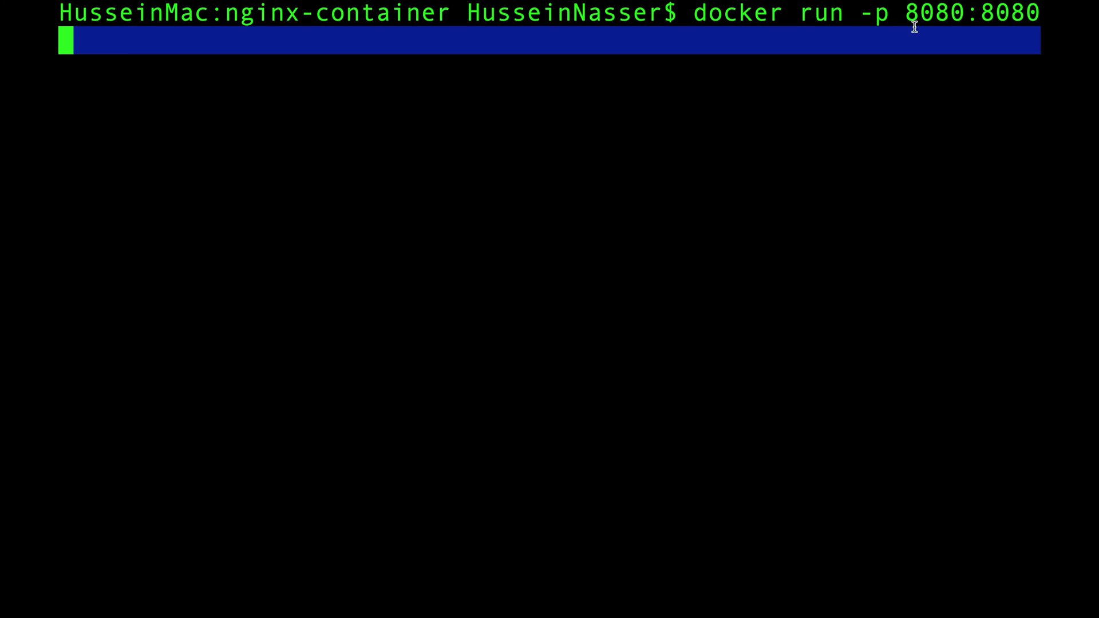
double_click(1009, 13)
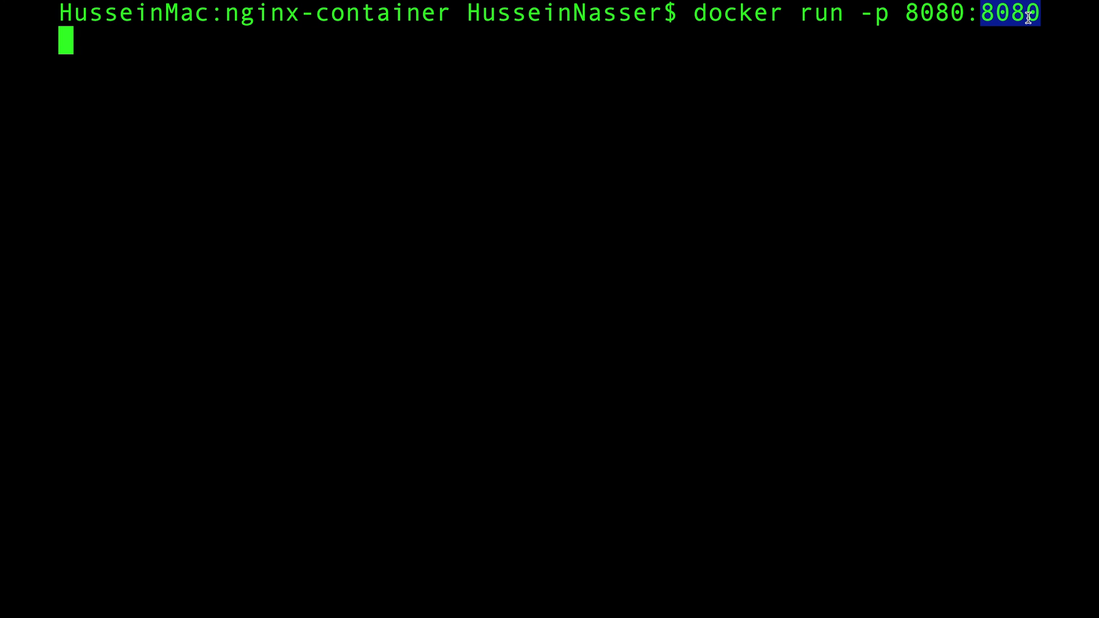
text(f)
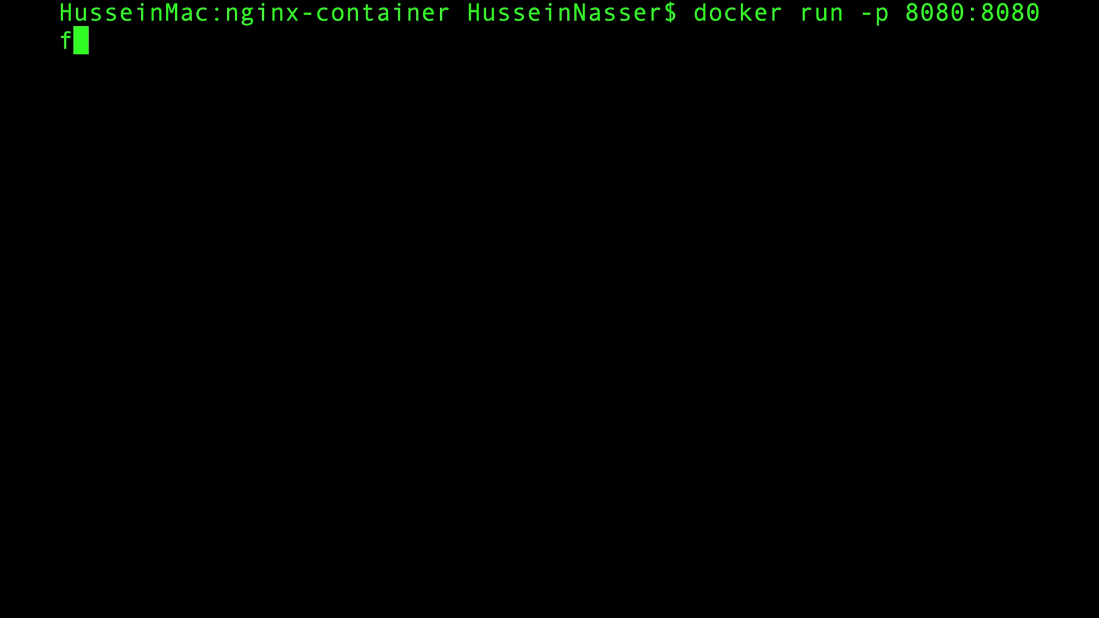
text(nginxa)
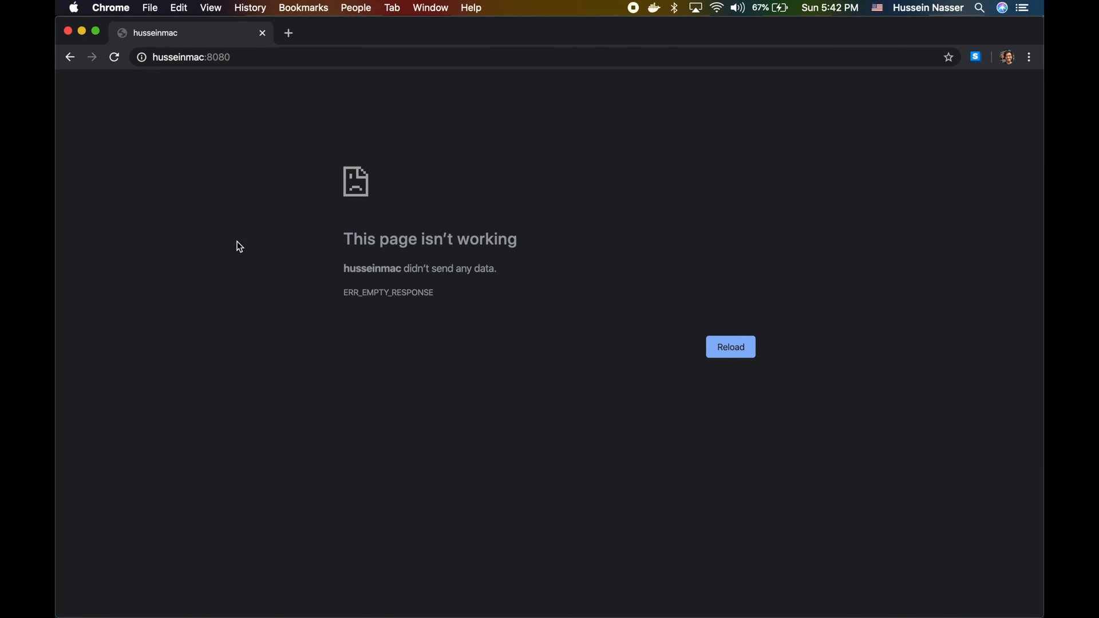
- Reload husseinmac:8080 to get the 2222 app's response, then again to get 3333's
click(729, 346)
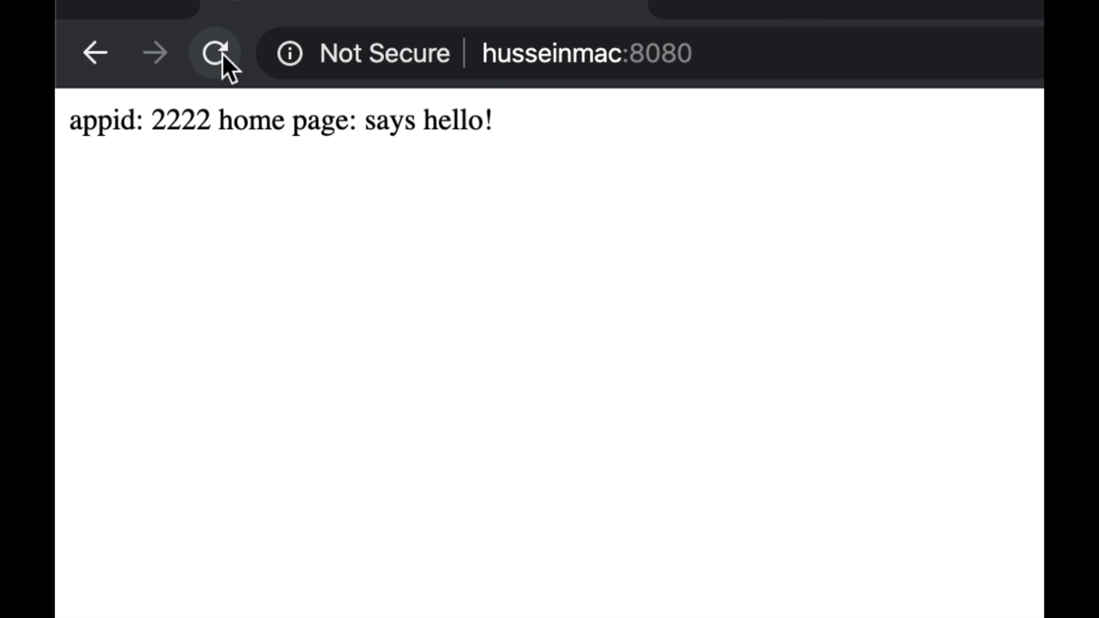
click(216, 54)
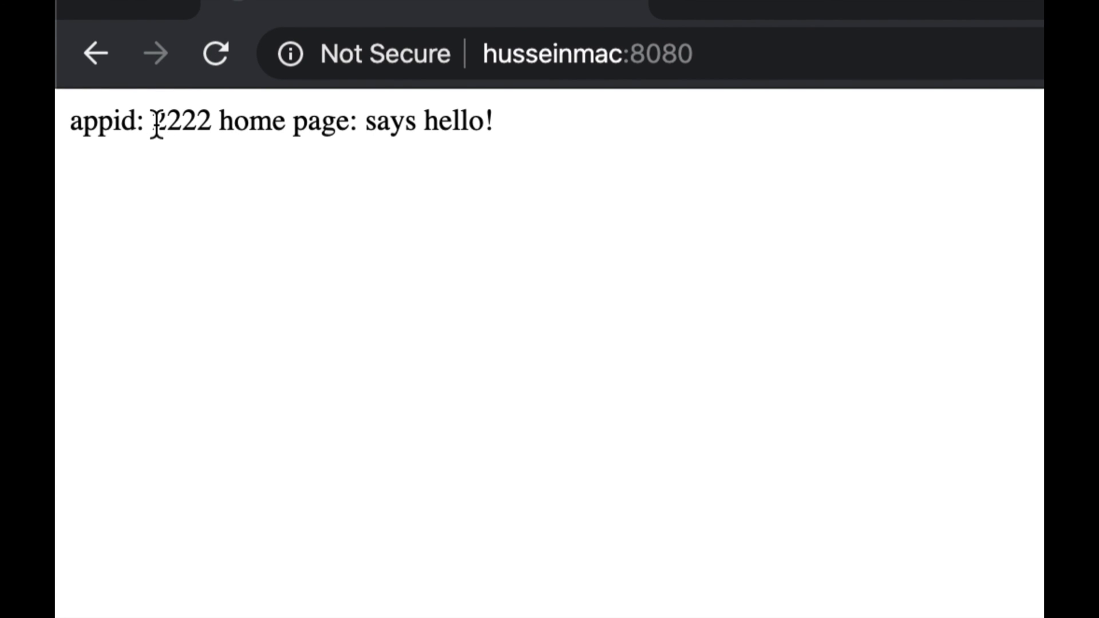
double_click(181, 121)
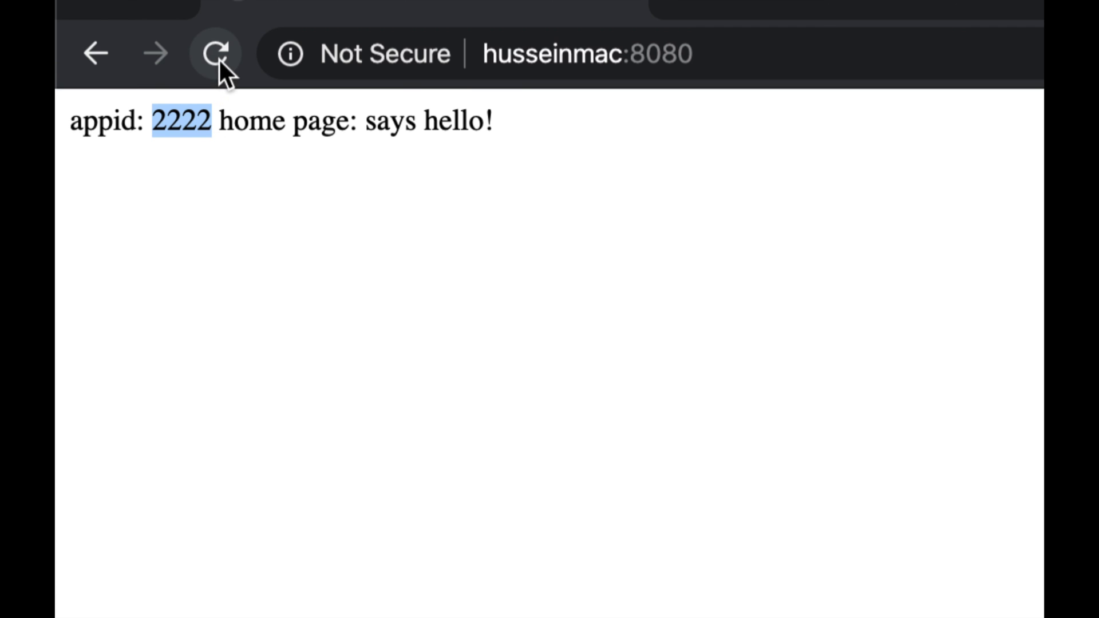
mouse_move(215, 54)
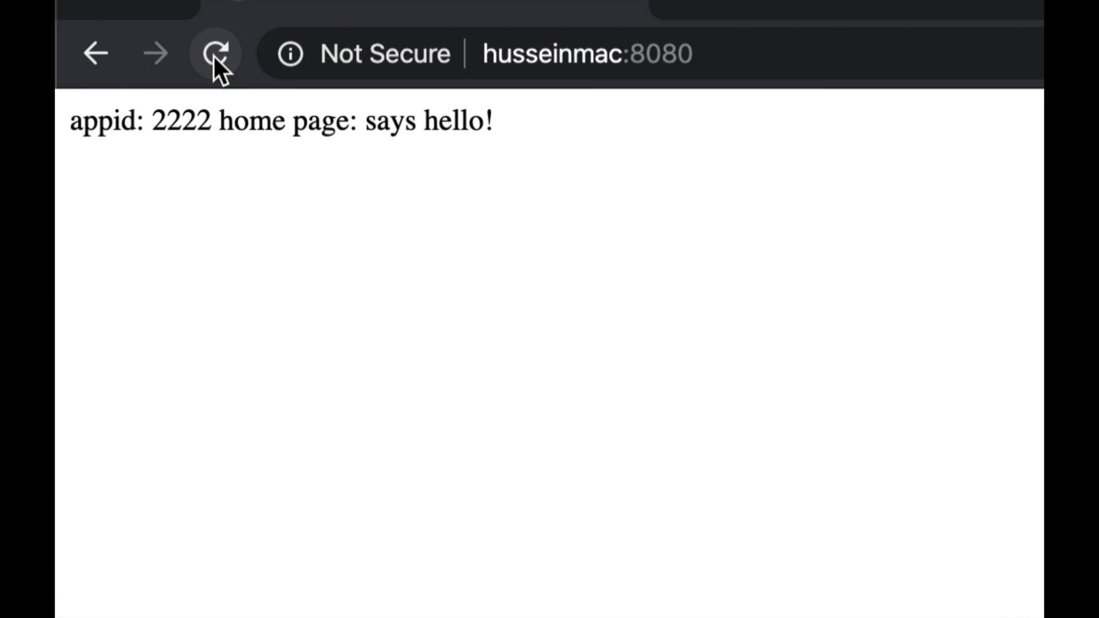
click(214, 53)
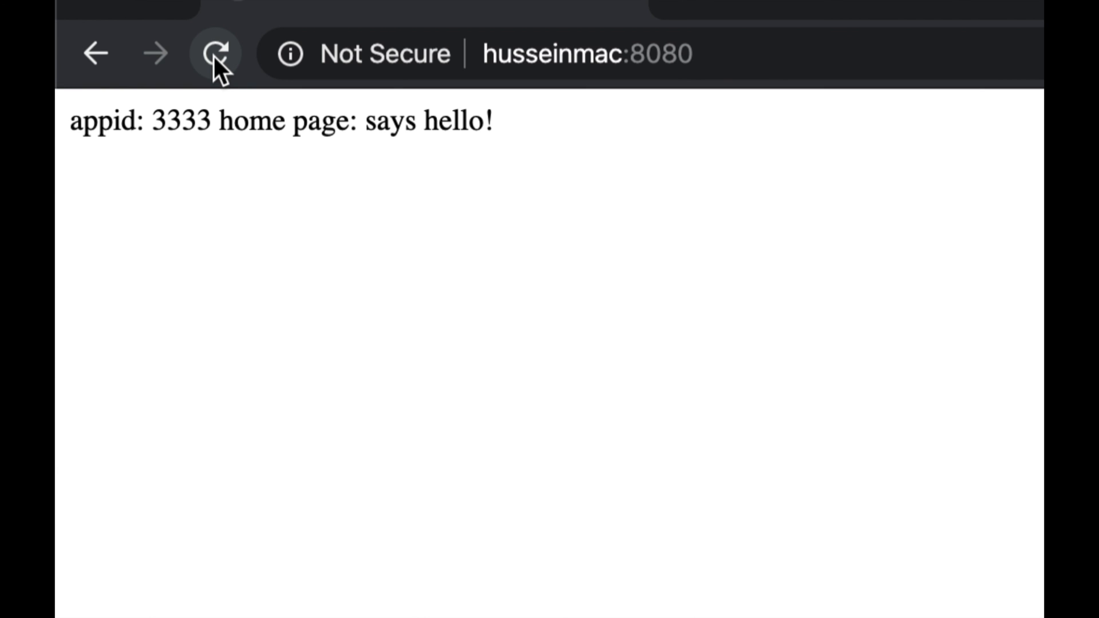